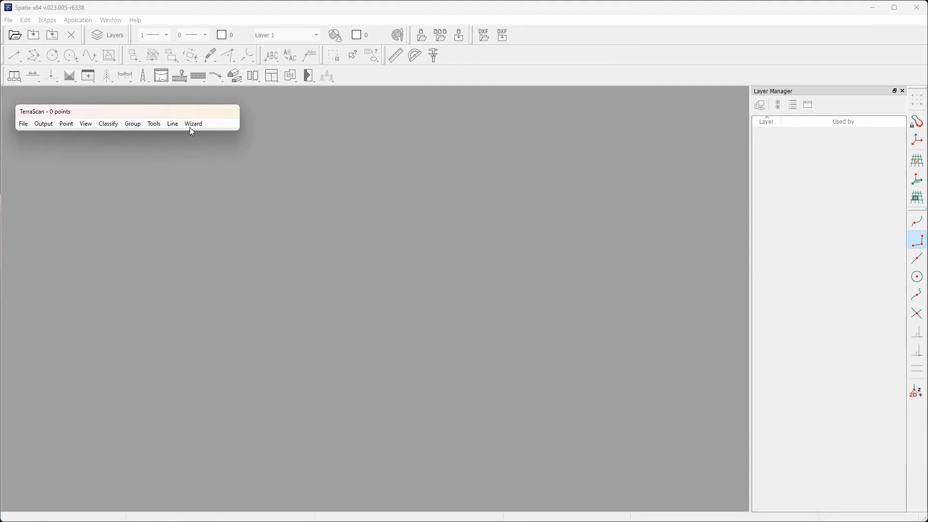
Start a new Metashape drone project named 'Hanasaari demo'.
click(193, 124)
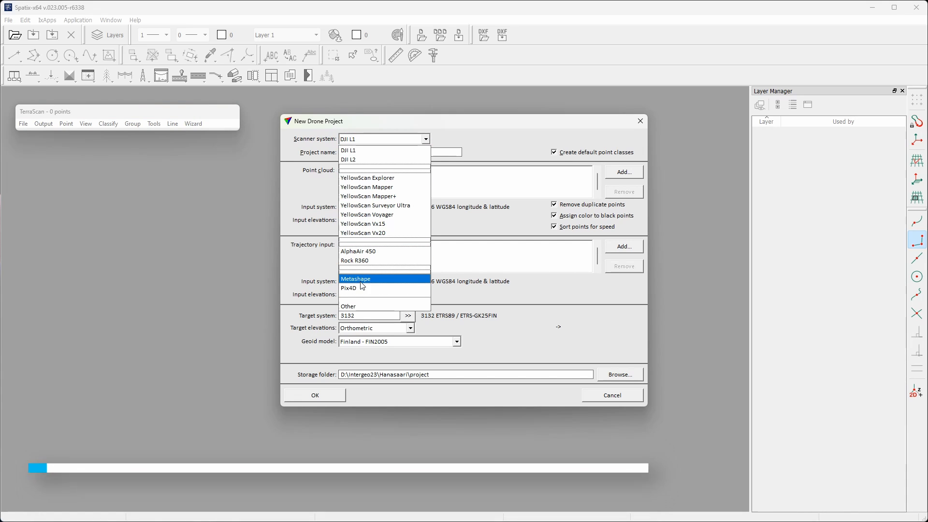
click(356, 279)
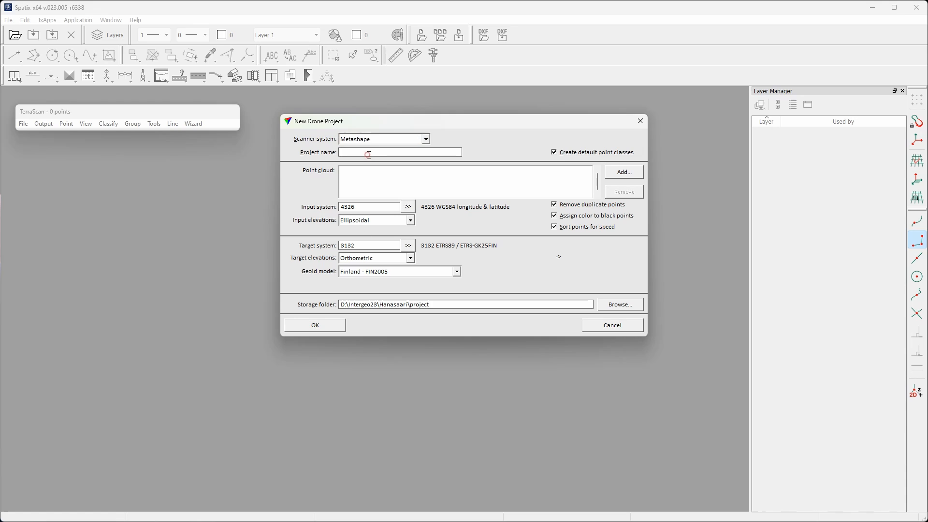
text(Hanasaari demo)
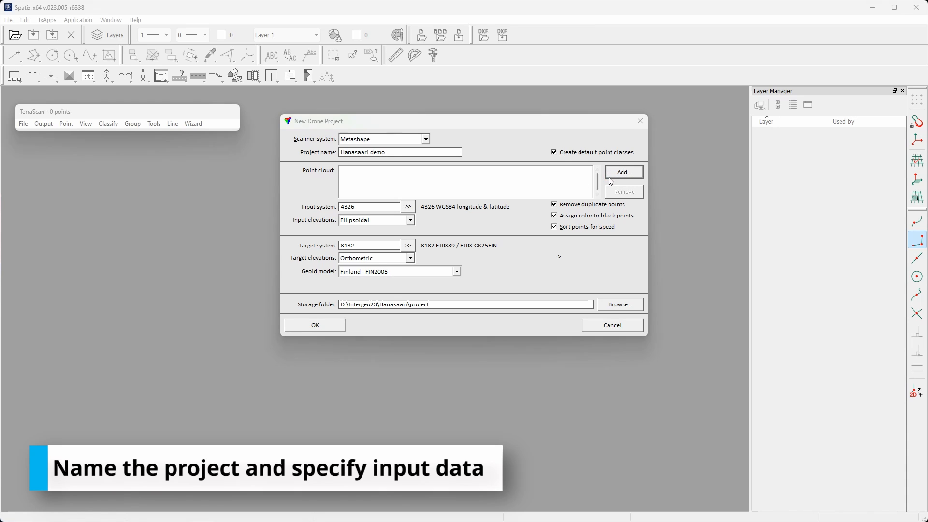
Add hanasaari.las to the project with input system 4326 (WGS84 longitude & latitude).
click(623, 171)
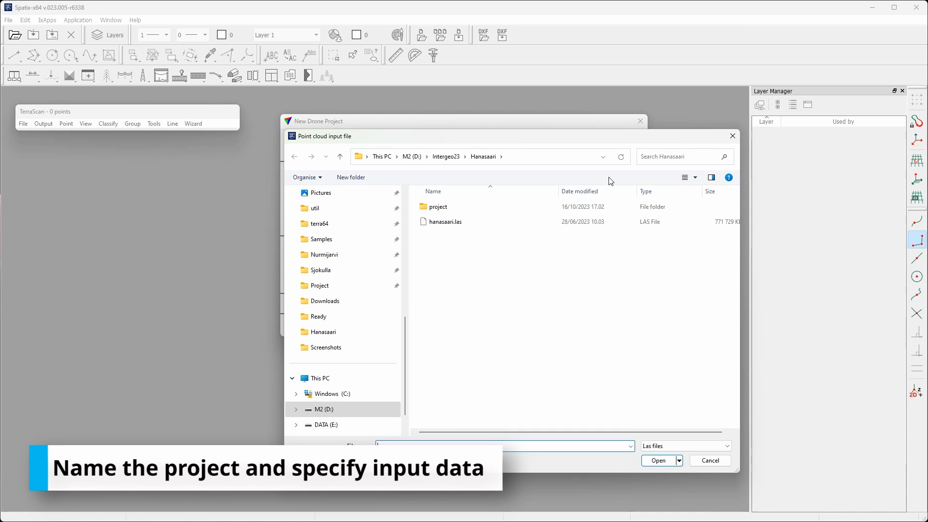
click(658, 461)
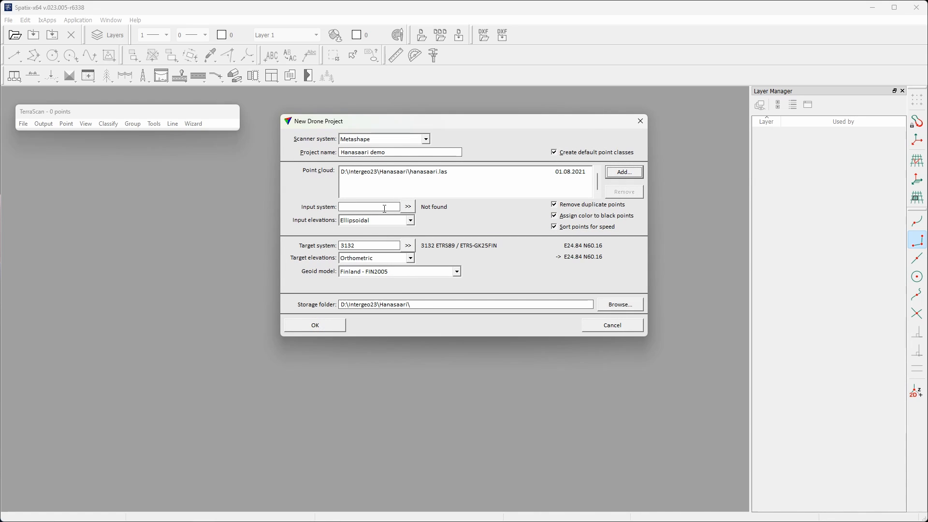
text(4326)
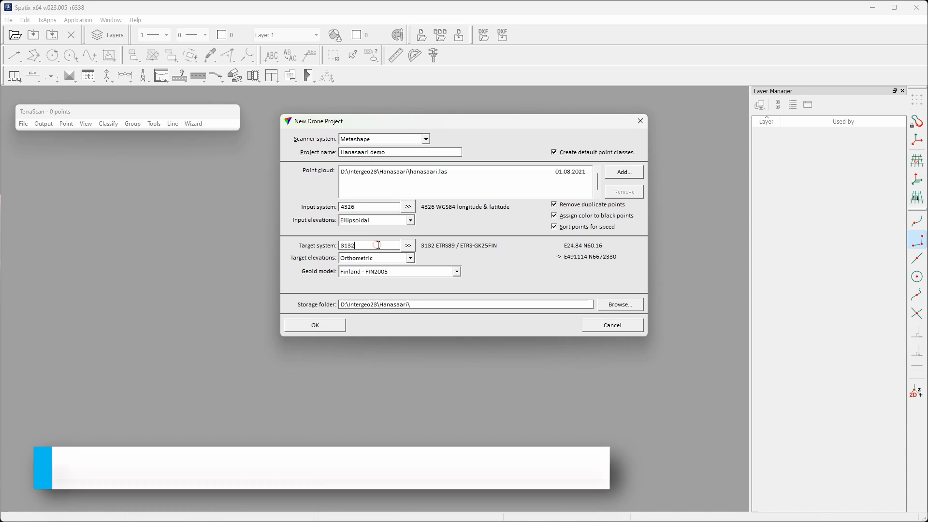
triple_click(369, 245)
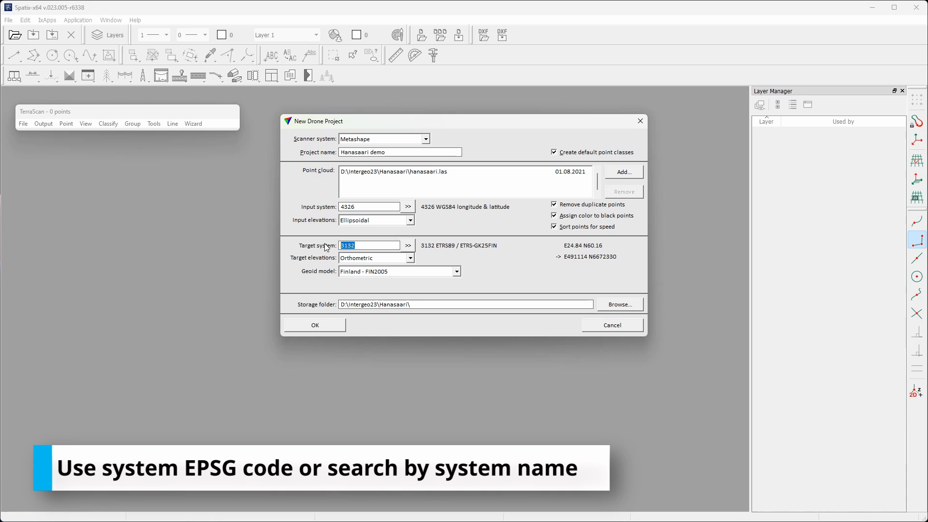
text(gk25)
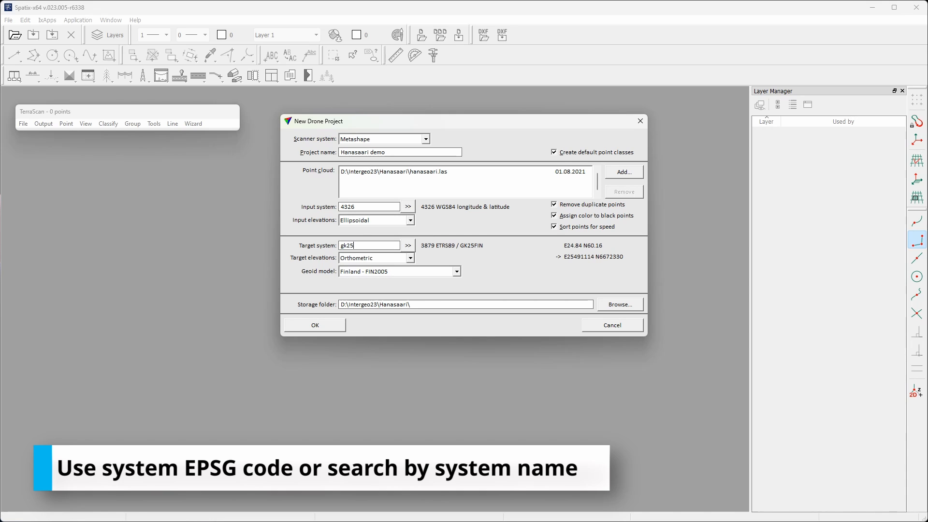
click(408, 245)
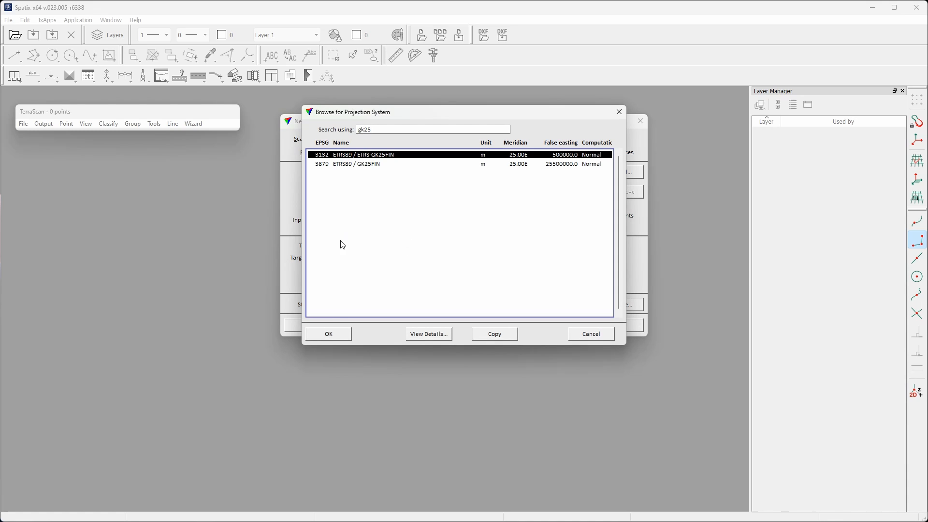
click(328, 333)
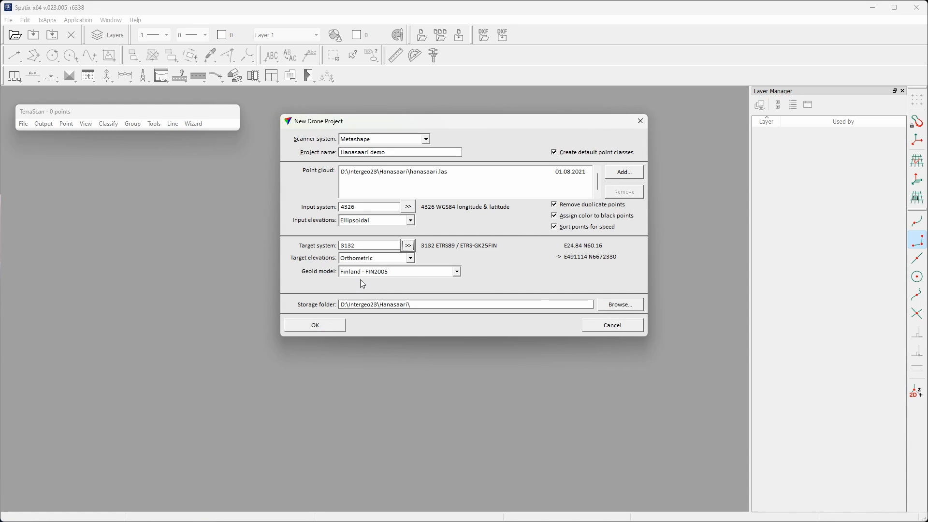
click(396, 271)
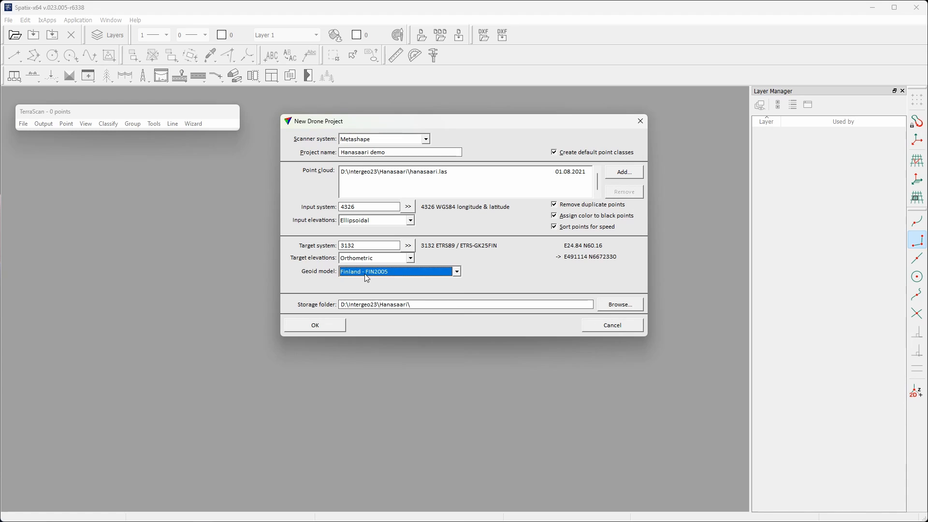
mouse_move(571, 303)
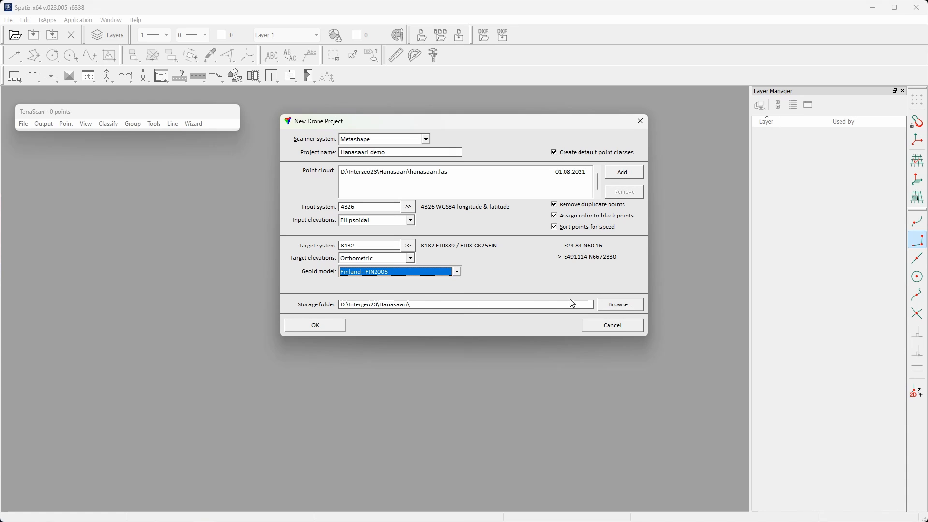
Store the project in D:\intergeo23\Hanasaari\project and create it.
click(619, 304)
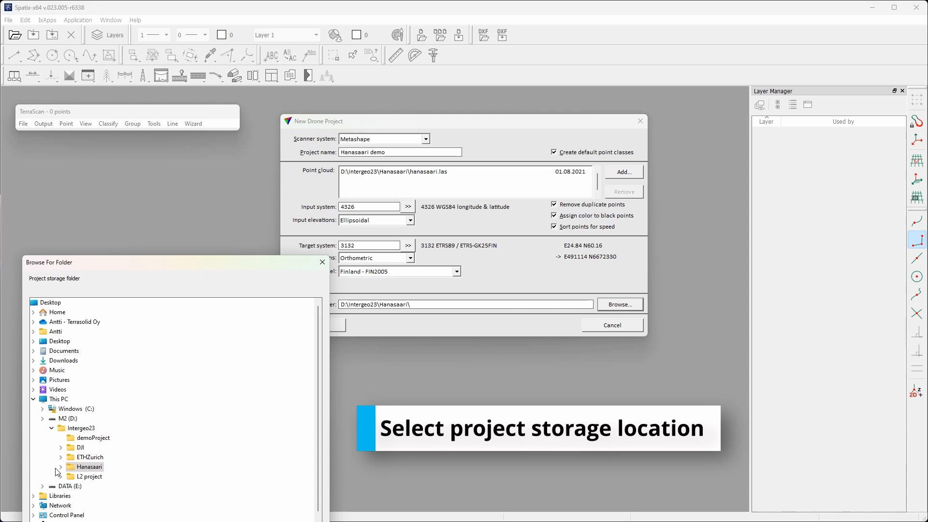
click(60, 466)
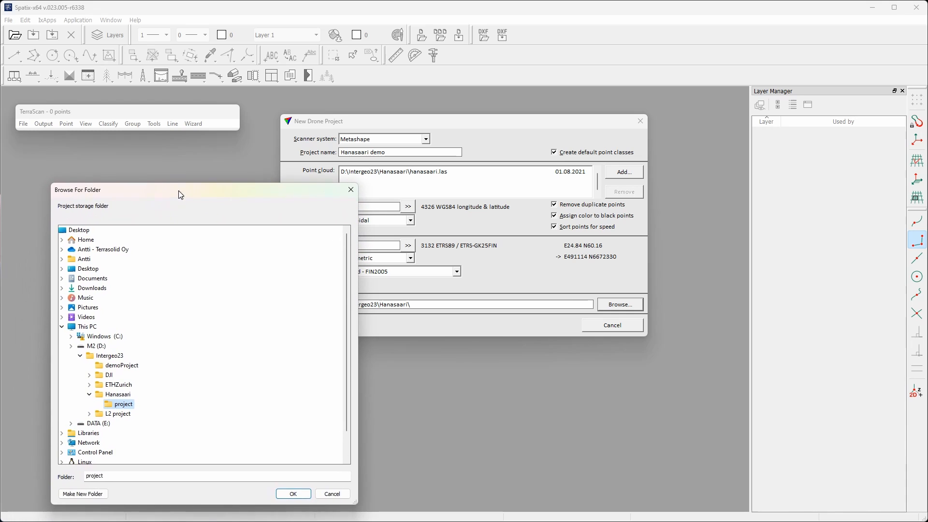
click(293, 493)
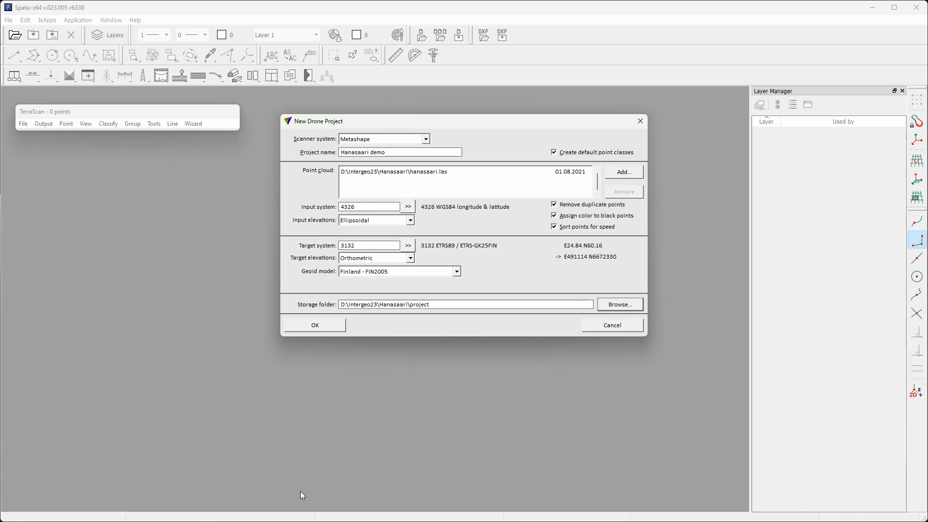
click(314, 325)
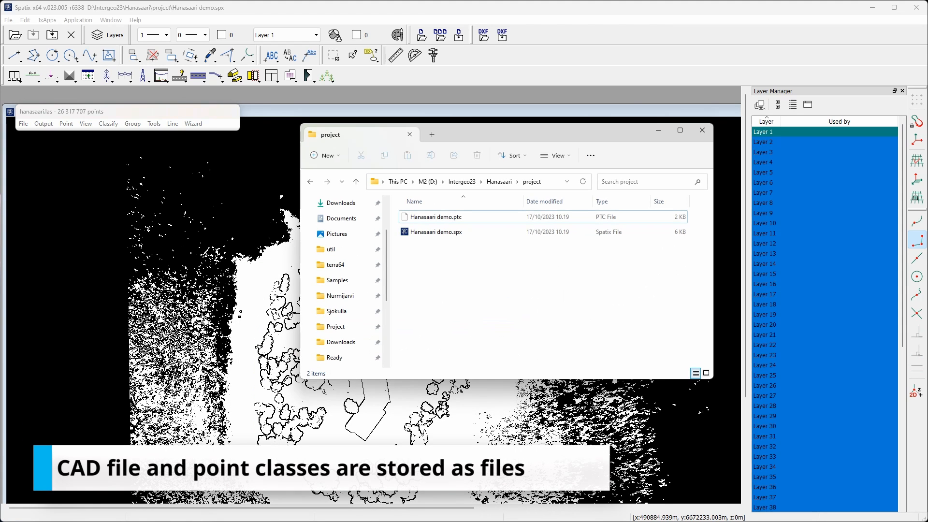
mouse_move(661, 146)
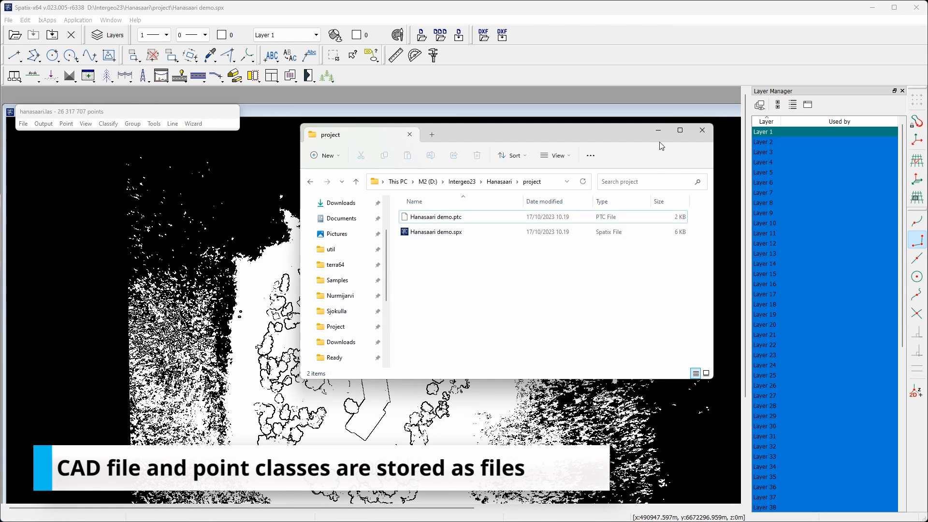
Close the File Explorer window showing Hanasaari demo.ptc and Hanasaari demo.spx.
click(701, 130)
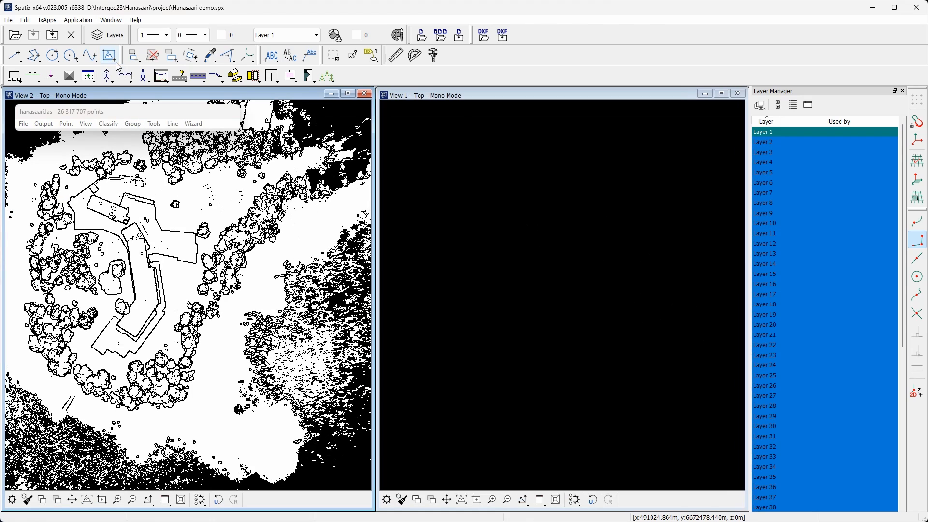
Draw a vertical section line across the top view and display it in View 1.
click(33, 76)
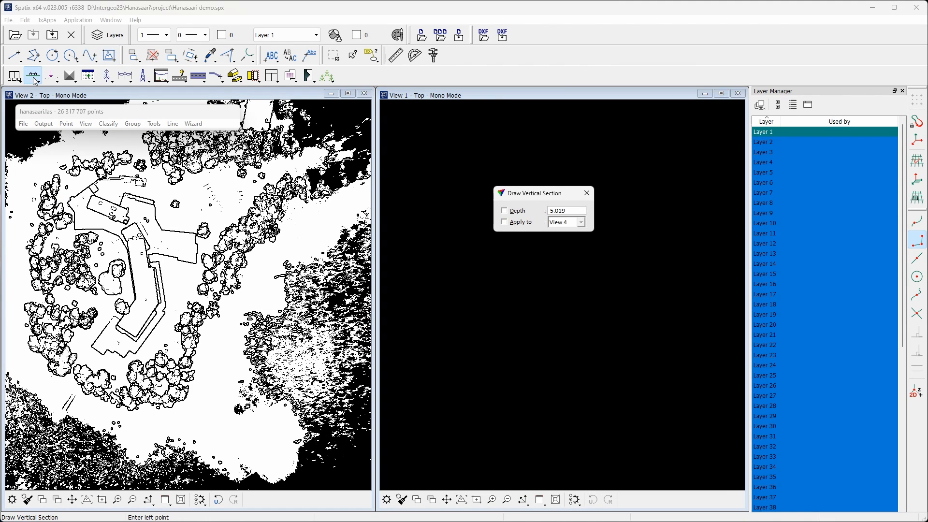
click(79, 150)
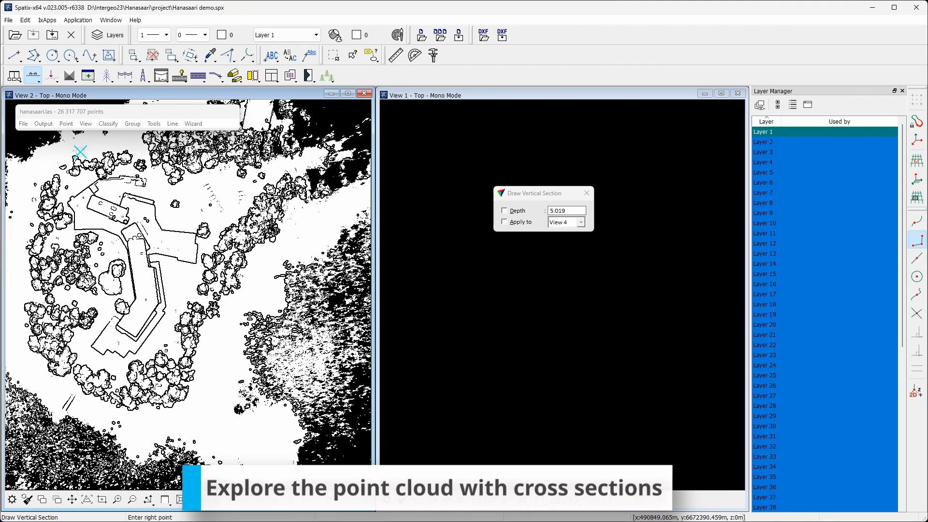
click(234, 410)
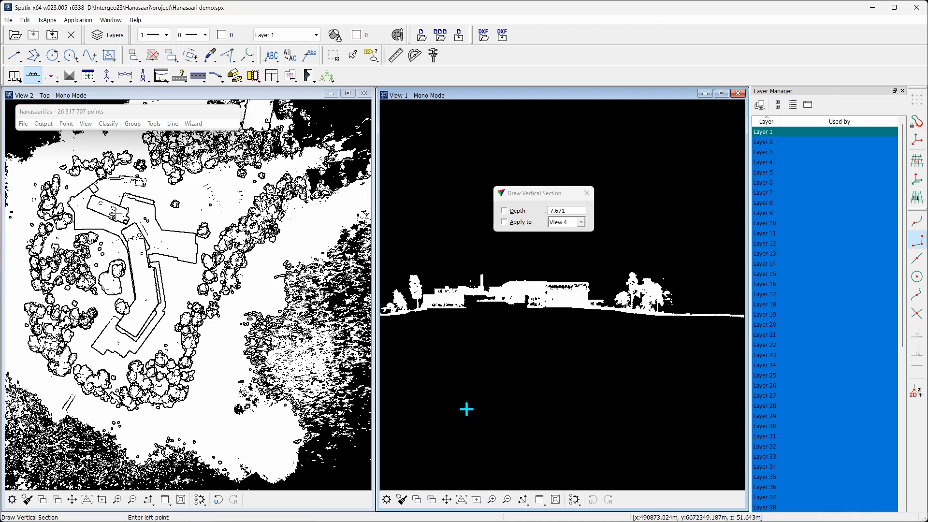
mouse_move(207, 179)
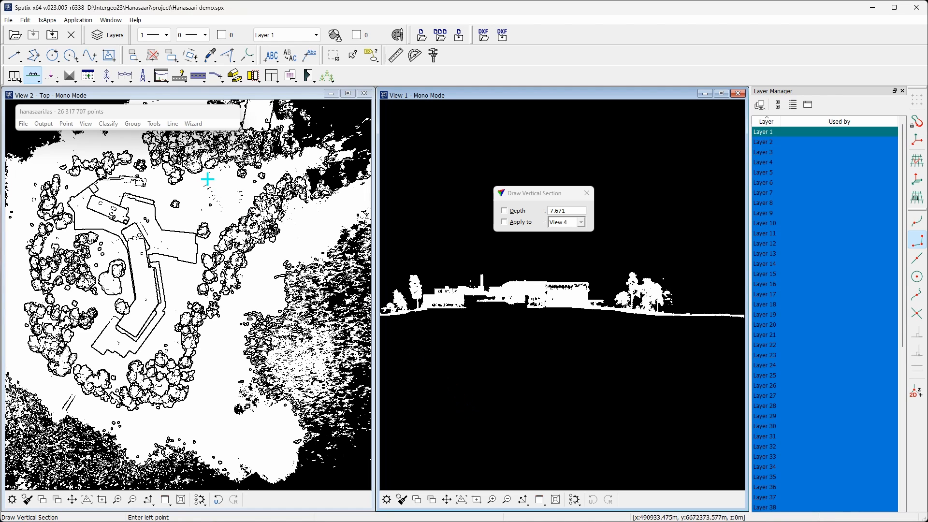
click(85, 124)
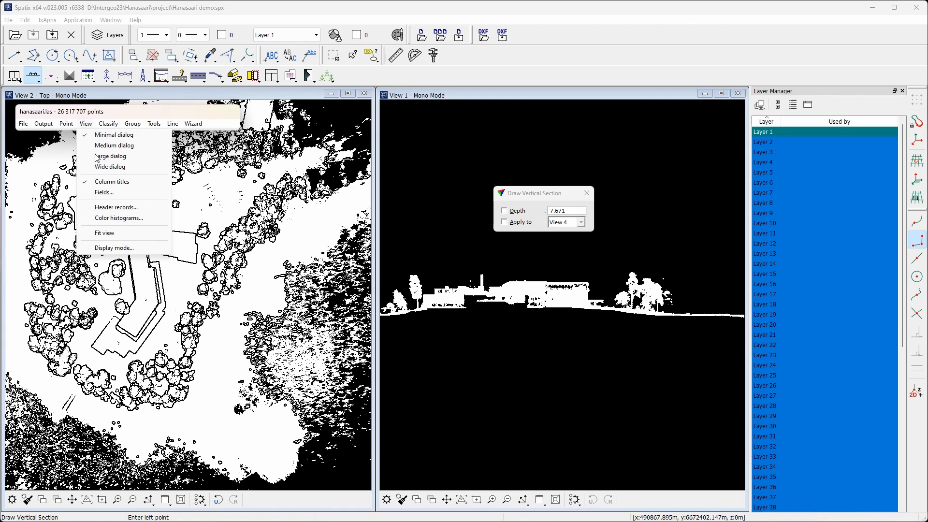
Colour the point cloud by its RGB values in all views.
click(114, 247)
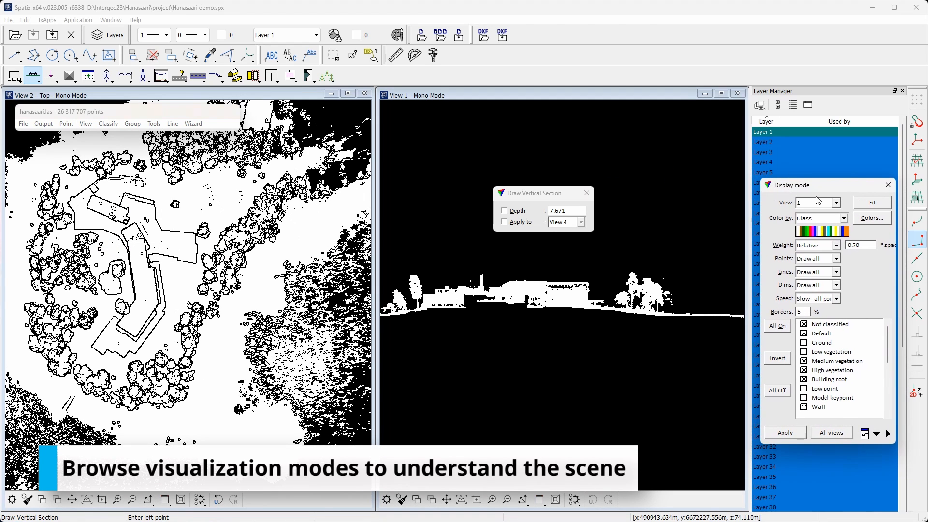
click(836, 218)
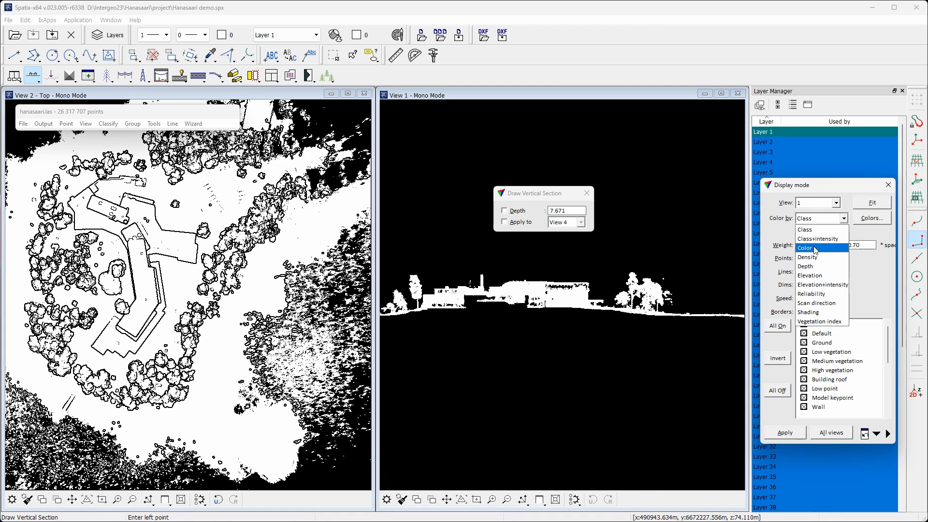
click(806, 248)
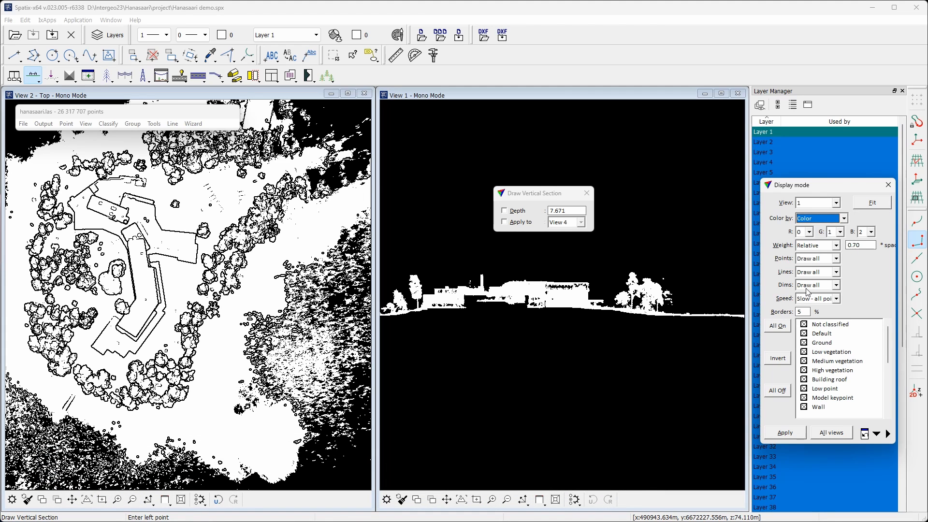
click(831, 433)
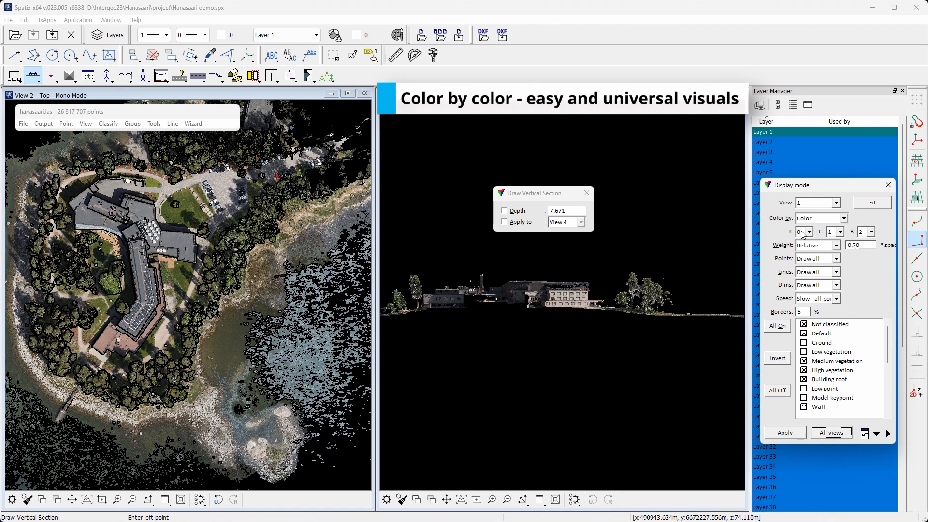
Colour the points by elevation in all views.
click(845, 218)
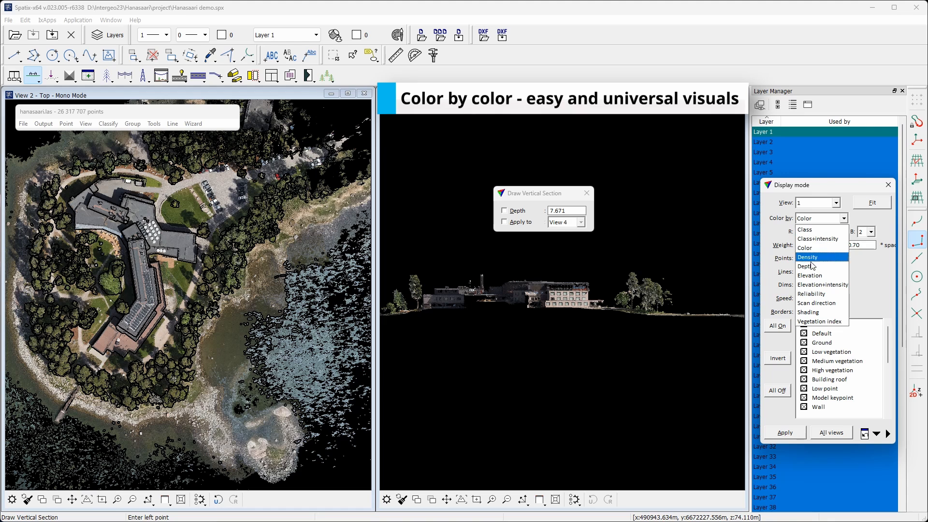
click(809, 275)
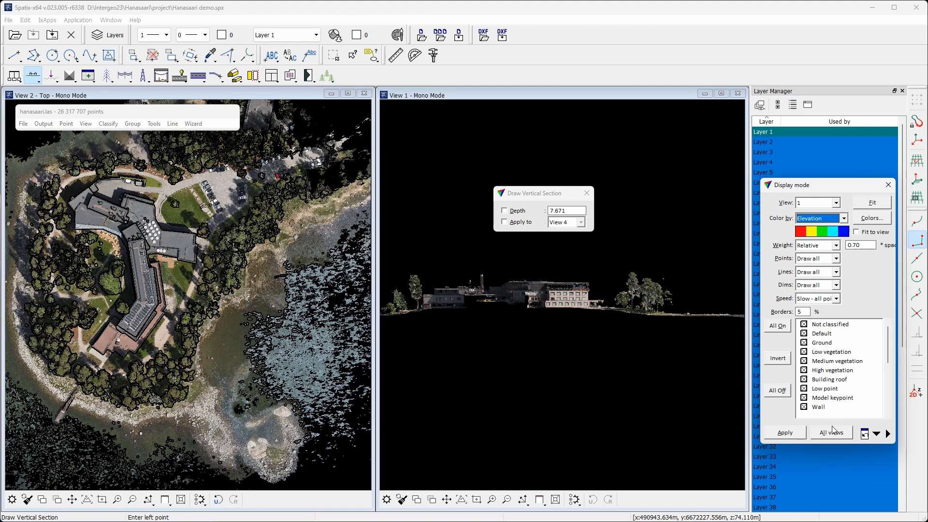
click(784, 432)
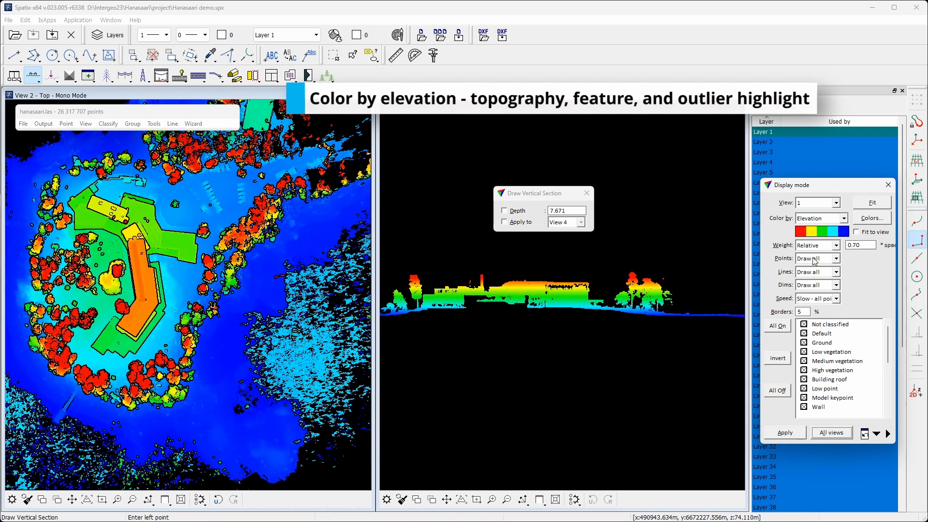
Switch the point colouring to reliability to highlight low-quality observations.
click(843, 218)
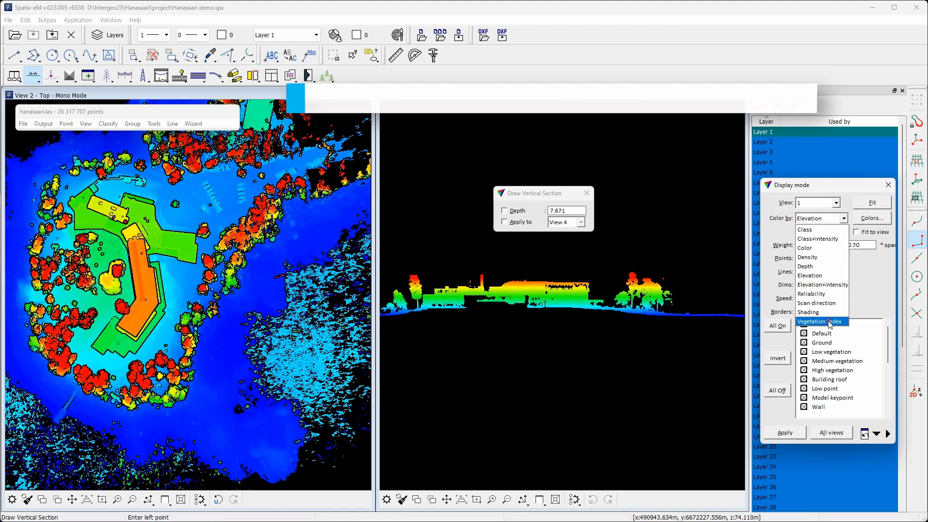
click(821, 321)
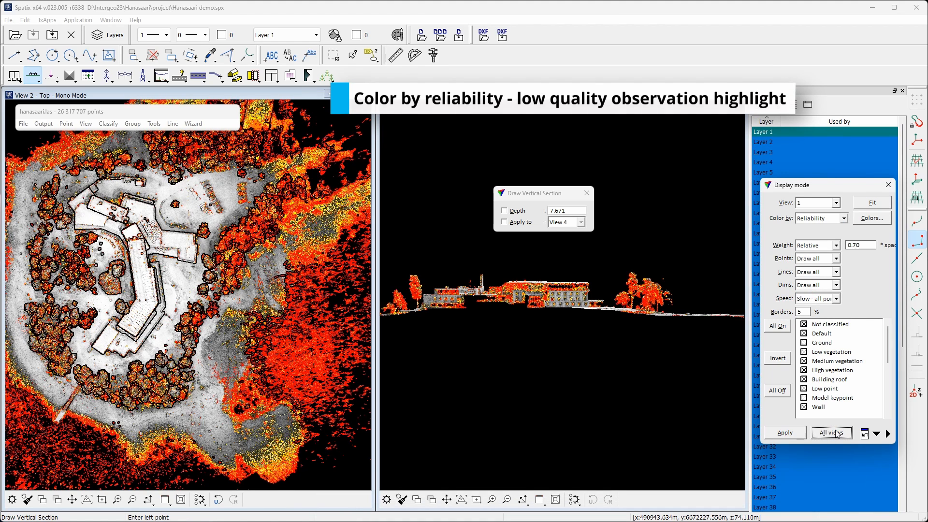
mouse_move(815, 231)
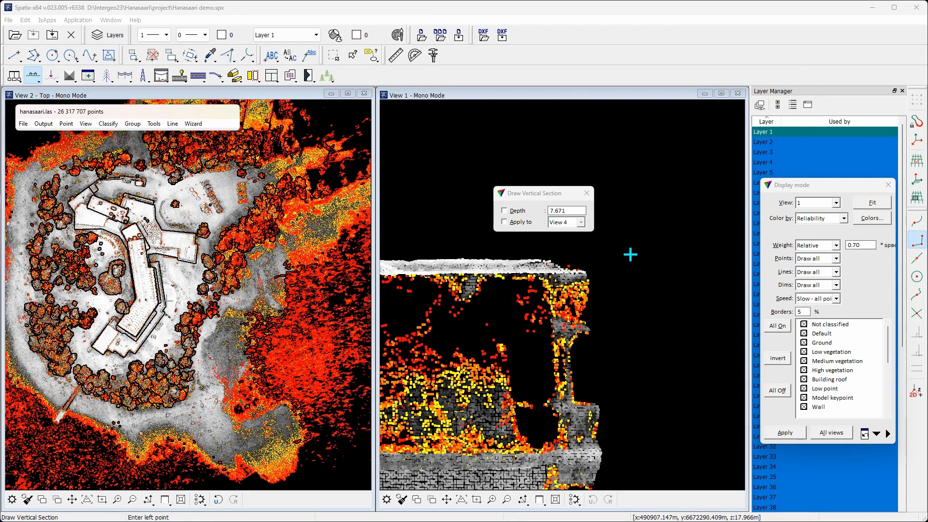
mouse_move(625, 259)
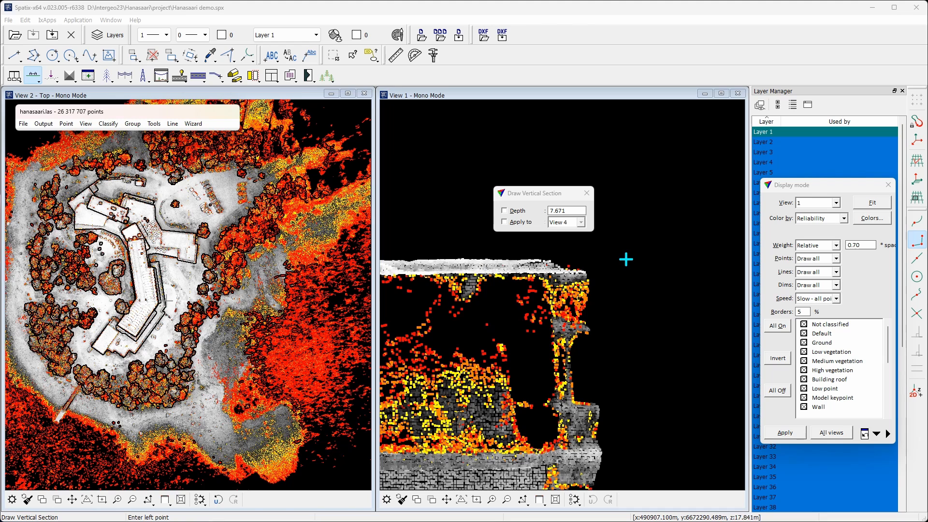
click(193, 124)
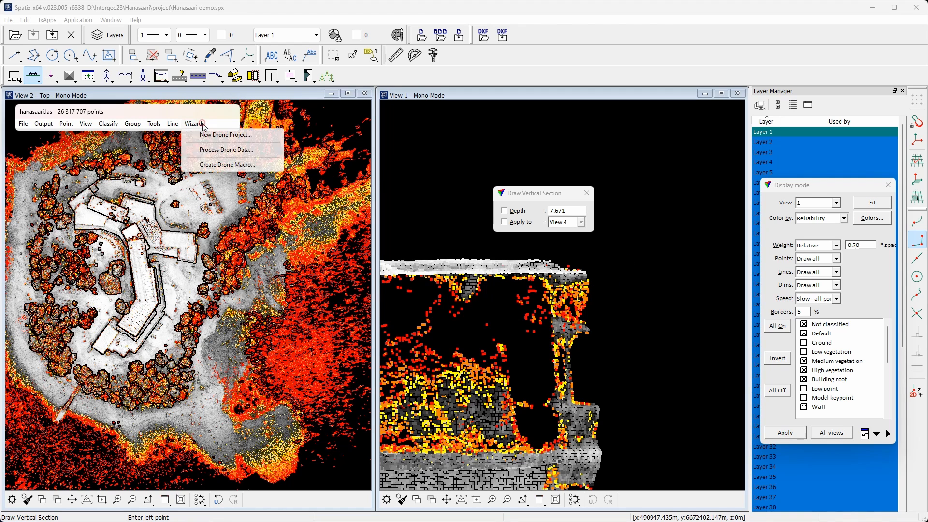
Process drone data with only Cut low reliability, leaving 24,612,364 points.
click(227, 149)
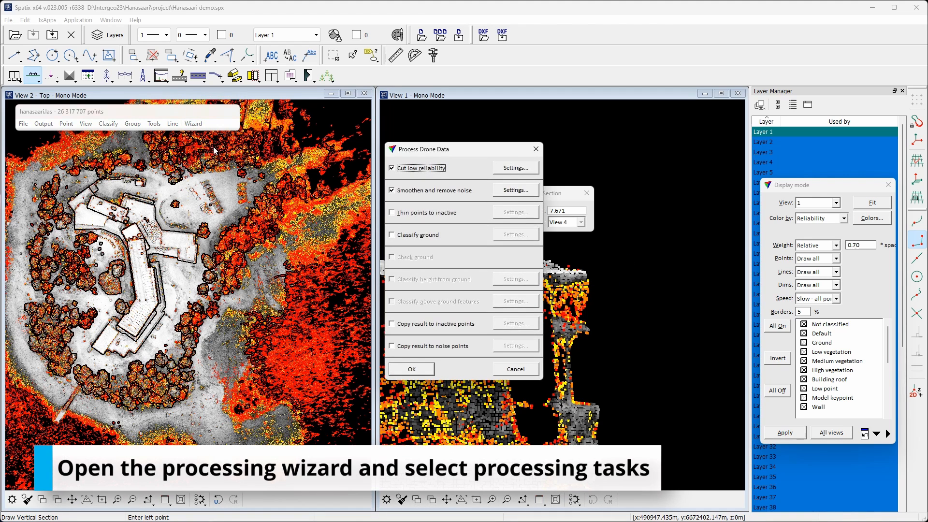
click(392, 189)
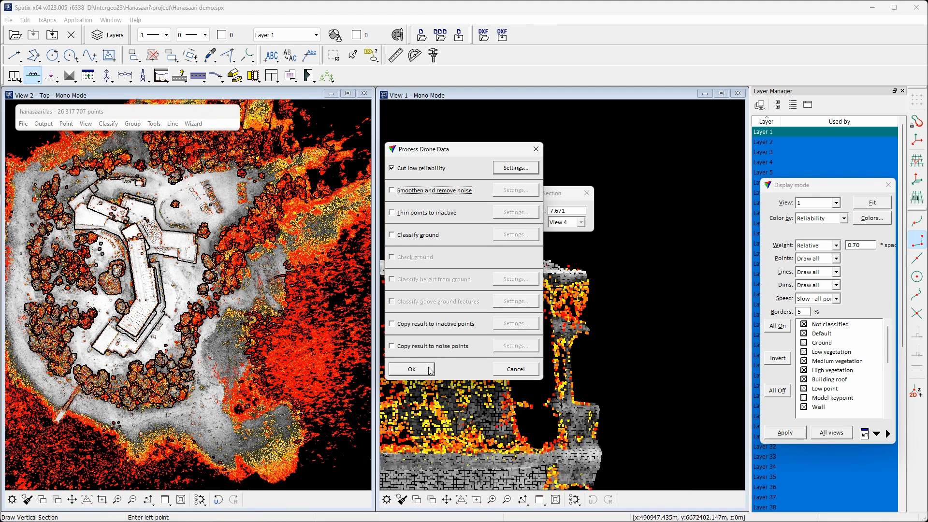
click(410, 368)
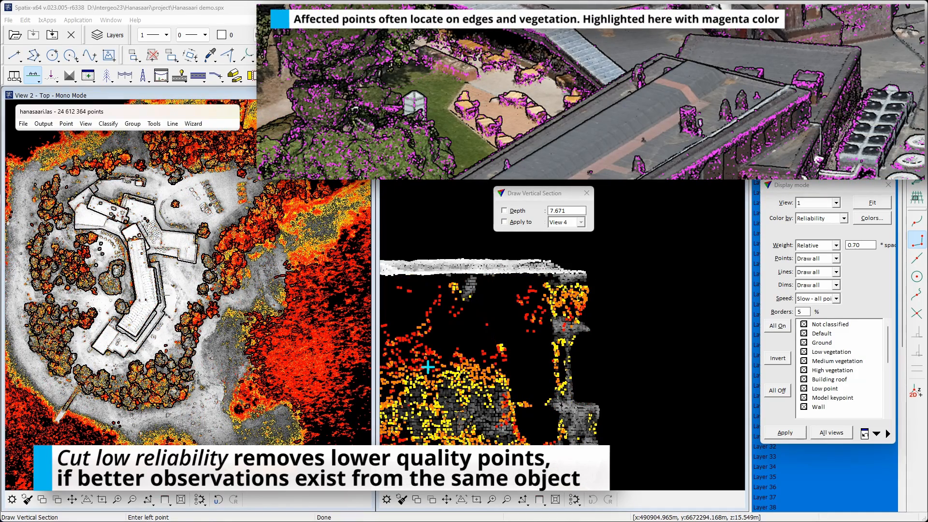
click(193, 124)
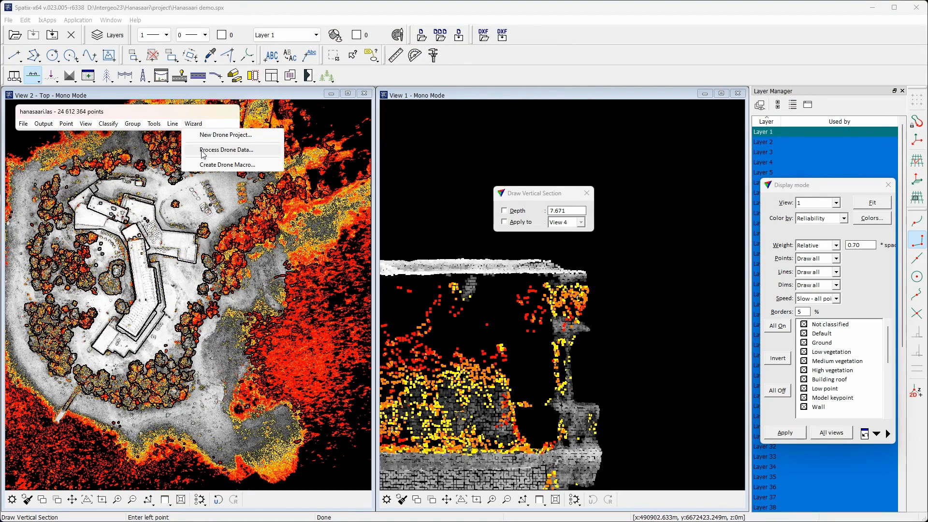
Run only Smoothen and remove noise, then colour points by class.
click(224, 149)
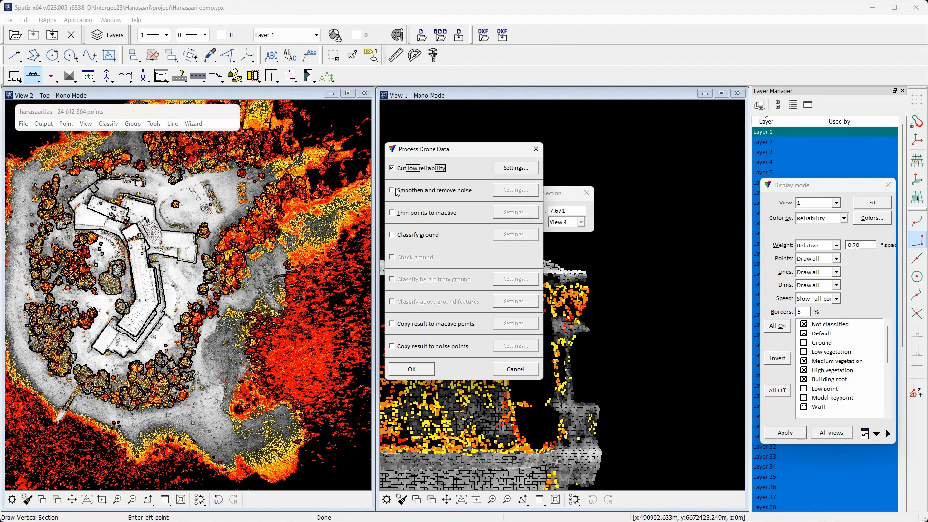
click(392, 190)
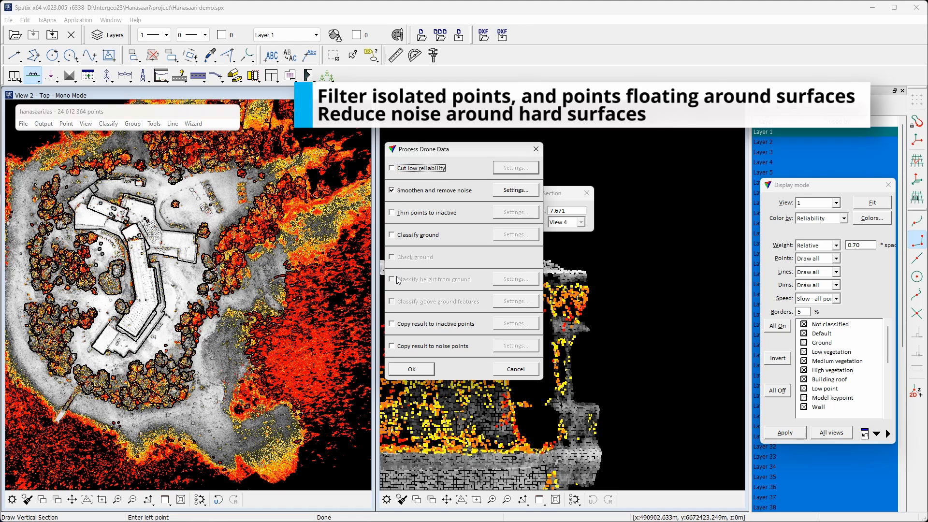
click(411, 368)
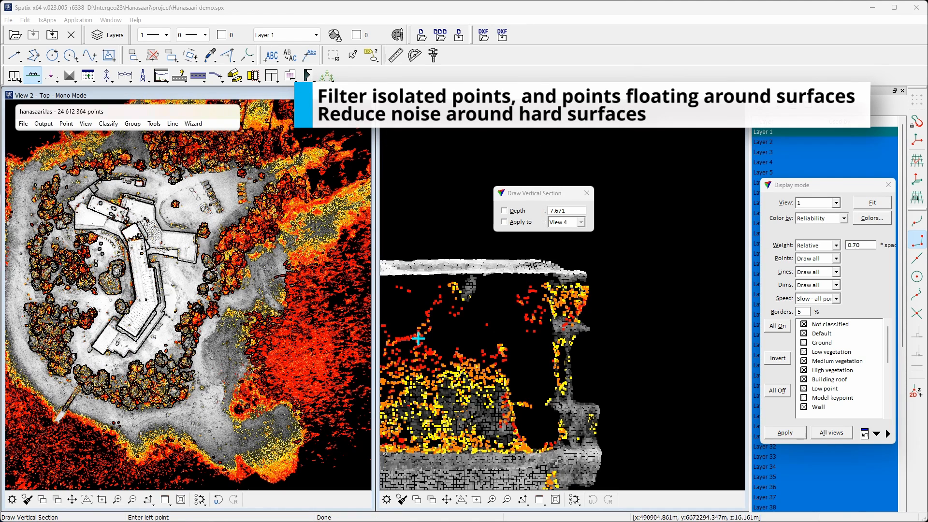
click(839, 218)
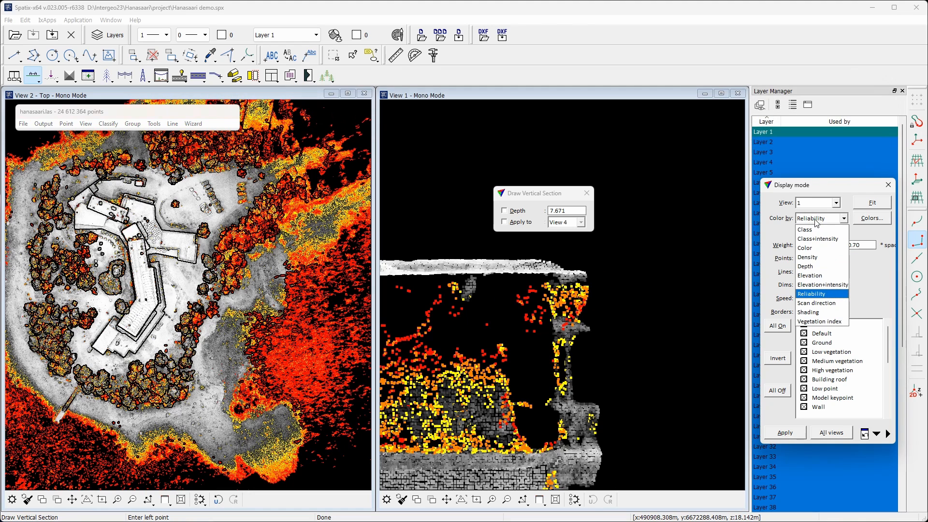
click(785, 433)
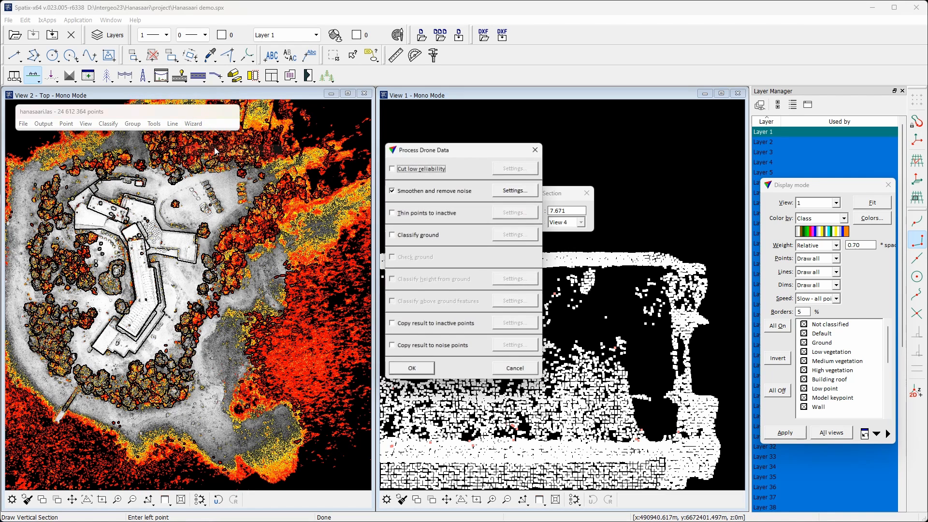
Process drone data with only Thin points to inactive checked.
click(391, 190)
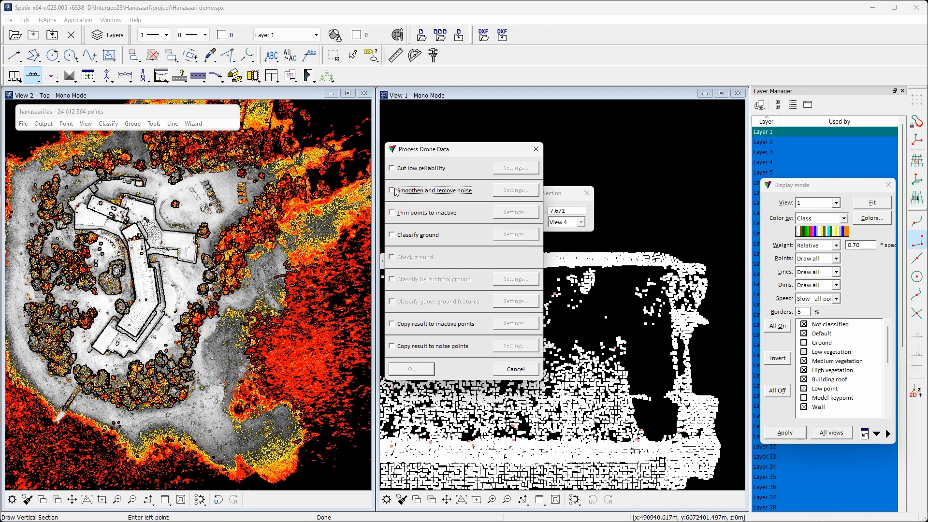
click(392, 213)
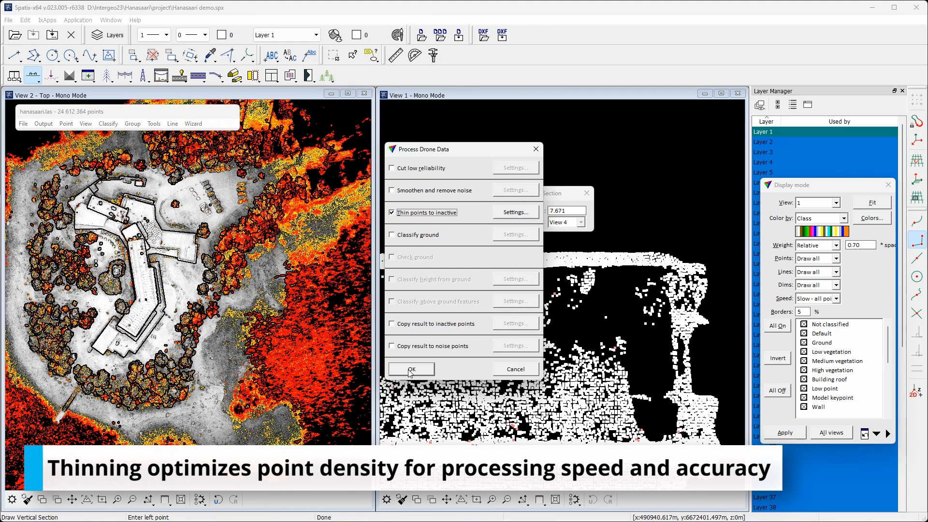
click(411, 369)
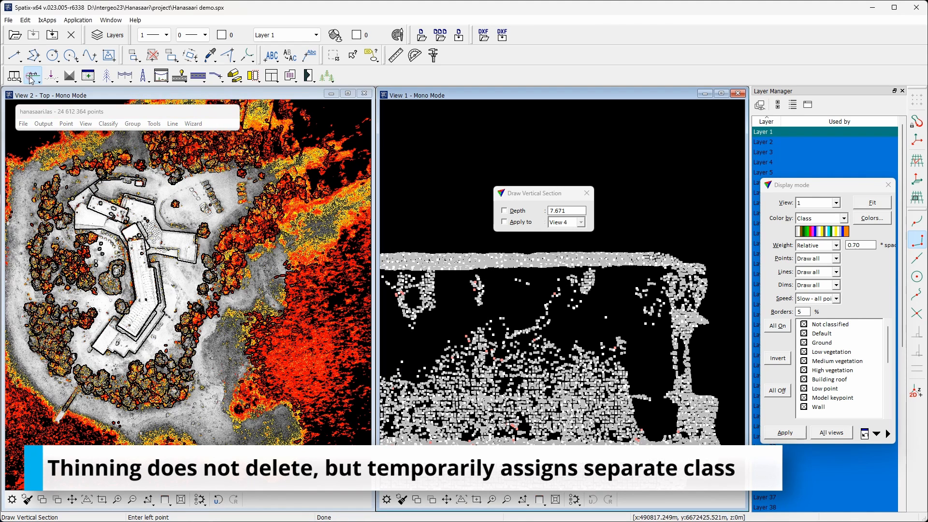
click(32, 75)
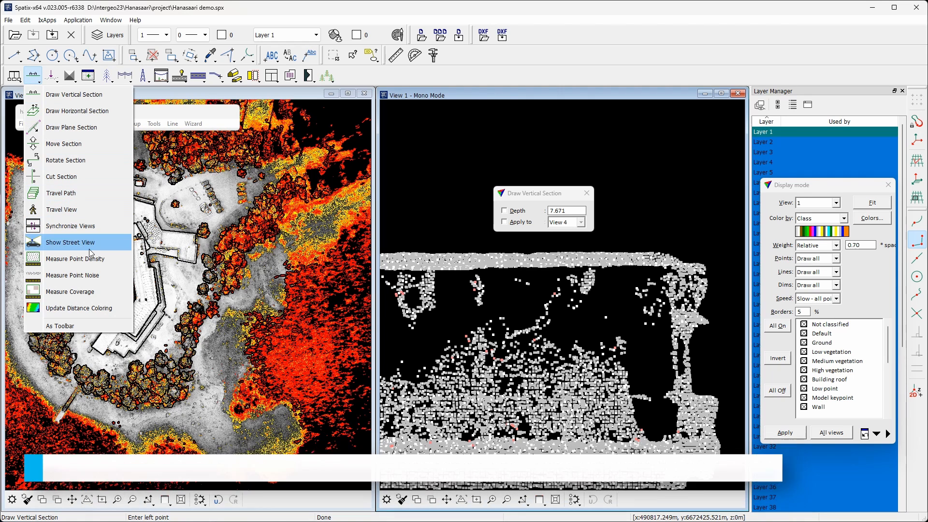
Measure point density over a 10 m circle in the top view (about 300 points/m²).
click(75, 259)
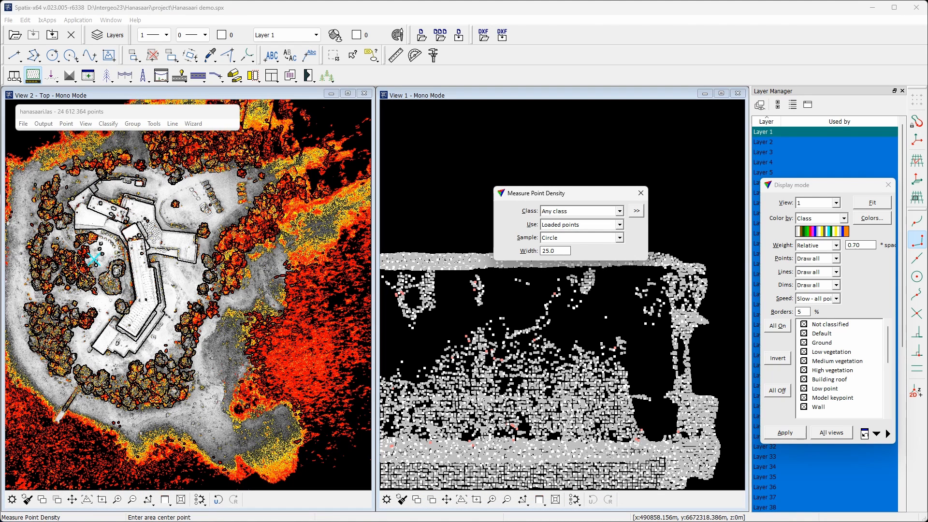
triple_click(553, 250)
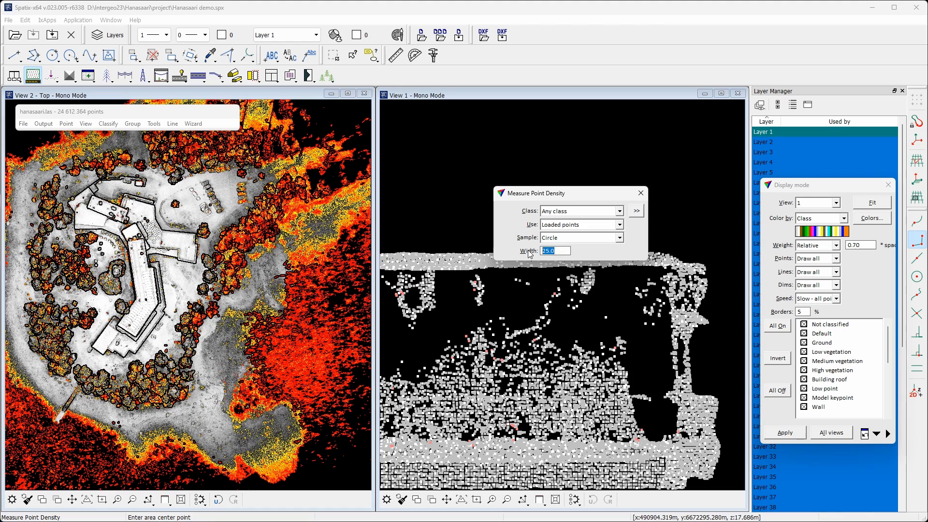
text(10)
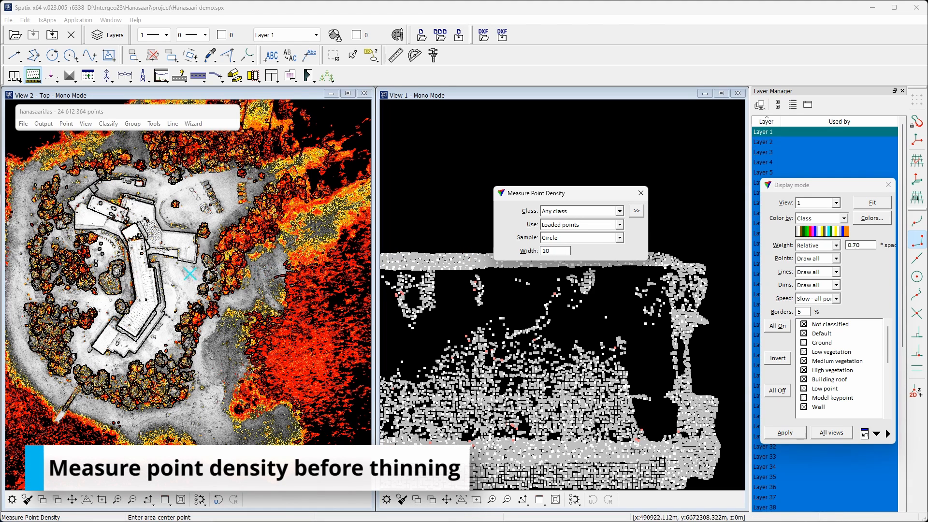
click(179, 282)
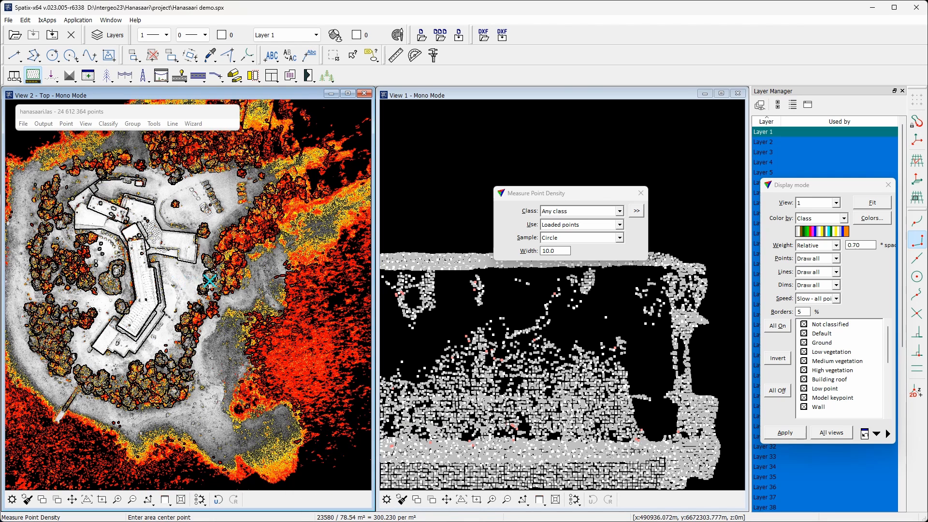
Re-sample density at a top-view centre point using all classes except Inactive.
click(635, 211)
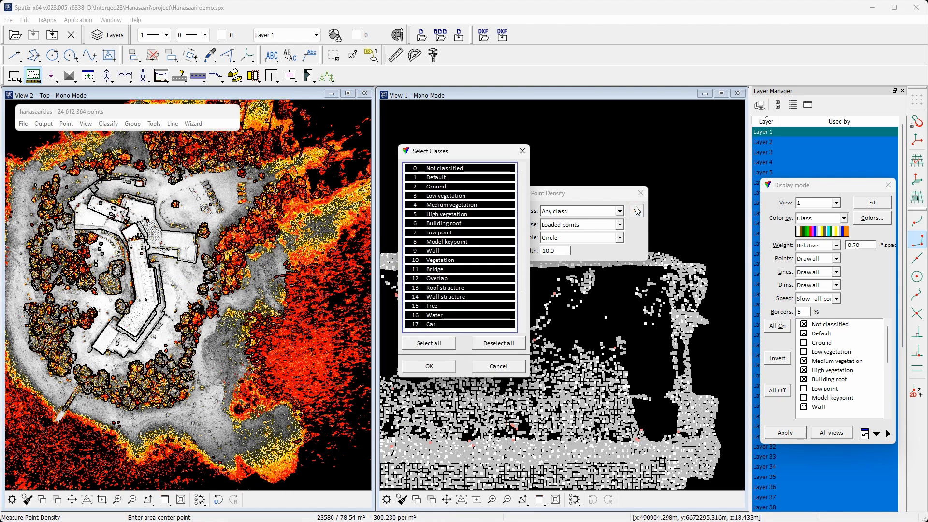
scroll(down, 3)
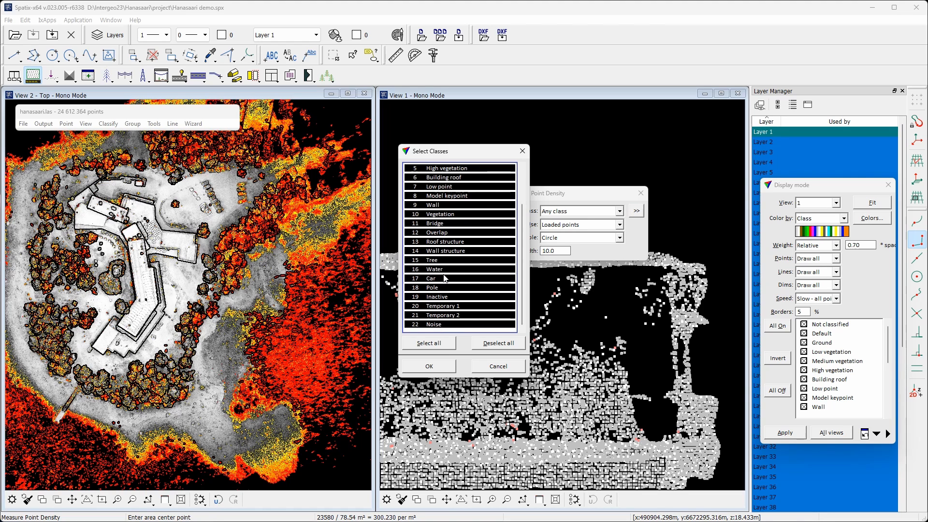
mouse_move(450, 302)
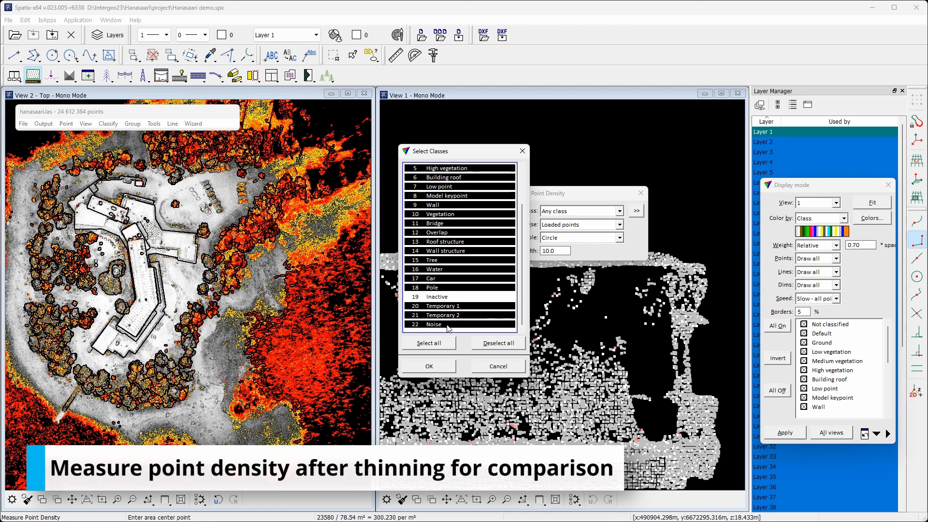
click(428, 365)
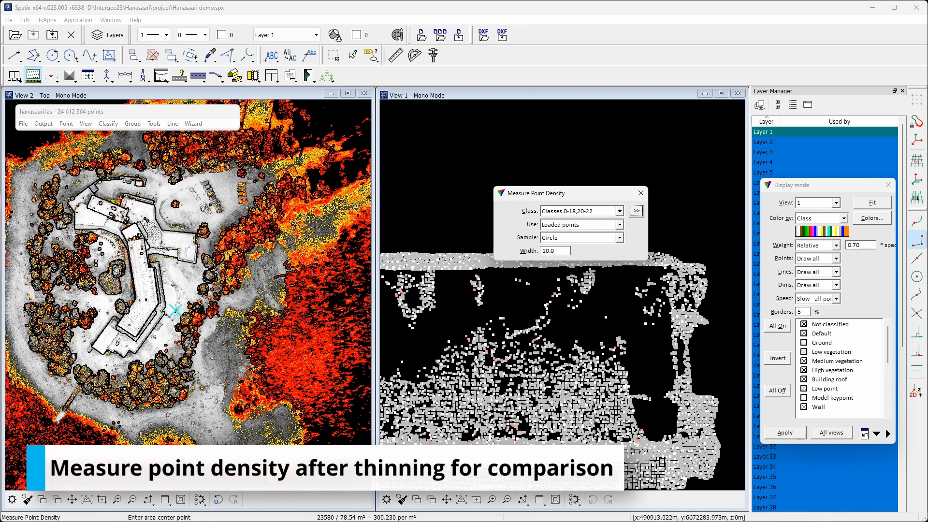
click(177, 286)
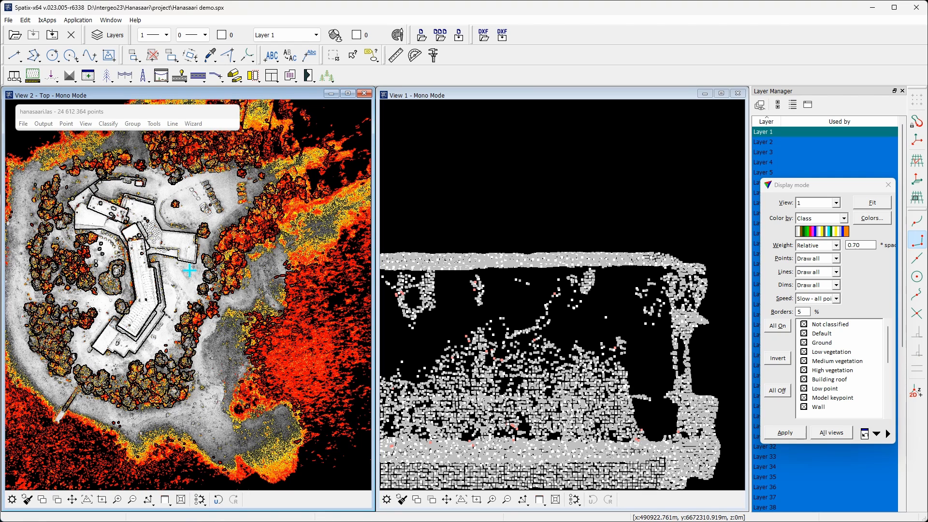
Run Process Drone Data with only Classify ground on the thinned Hanasaari cloud.
click(192, 124)
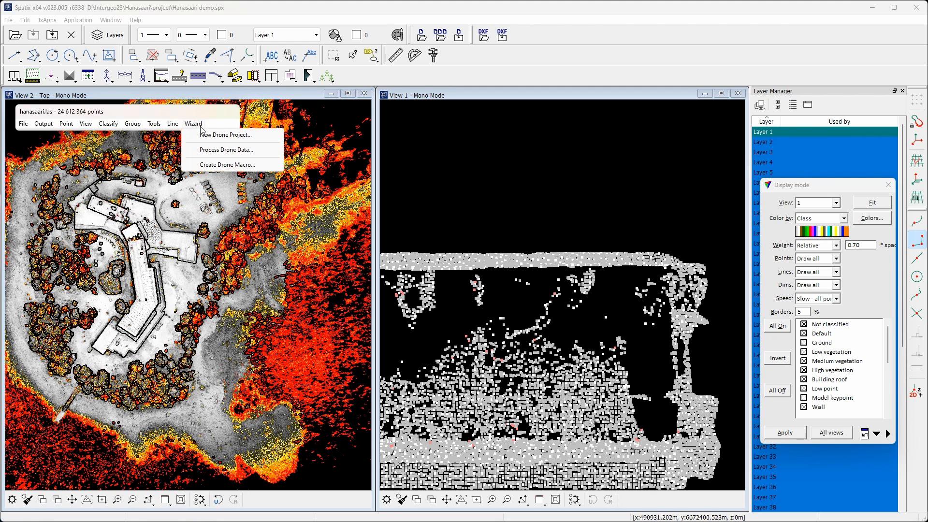
click(225, 150)
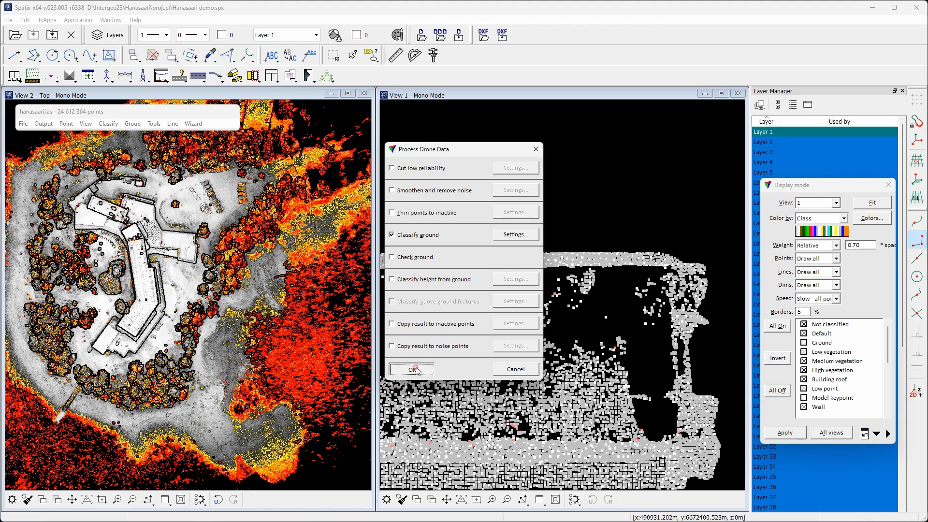
click(411, 369)
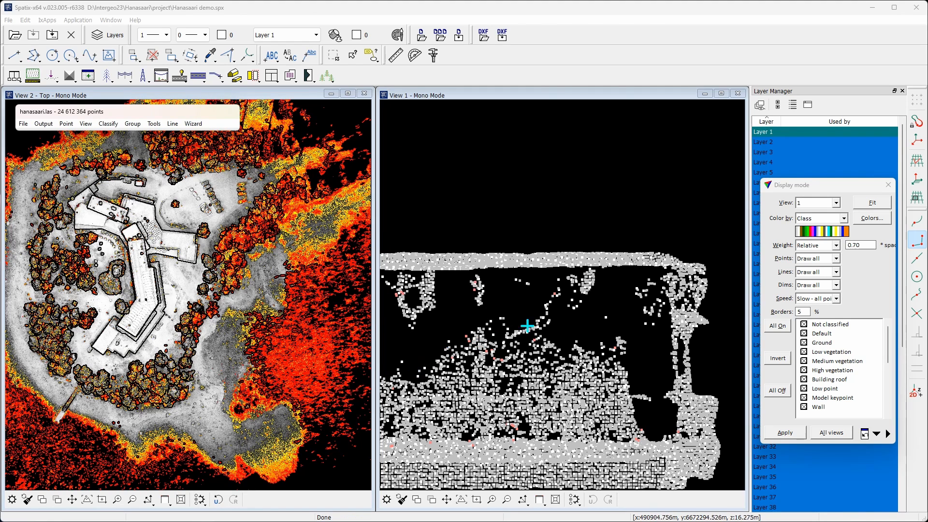
click(836, 202)
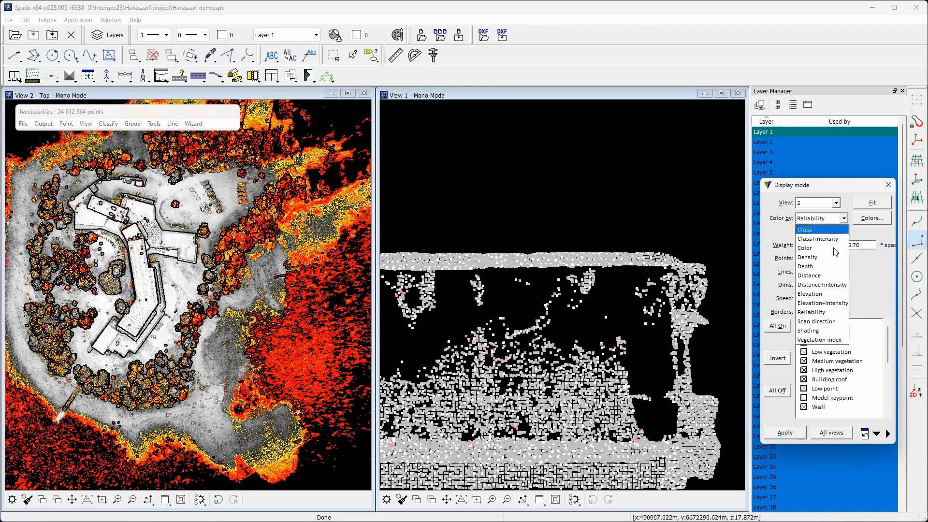
Colour view 2 by vegetation index and draw a vertical section across the top view.
click(822, 340)
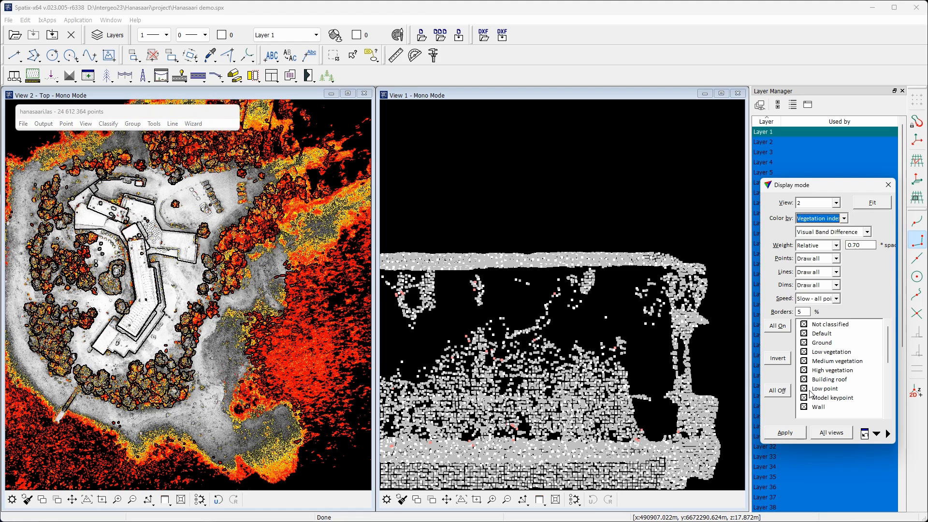
click(783, 432)
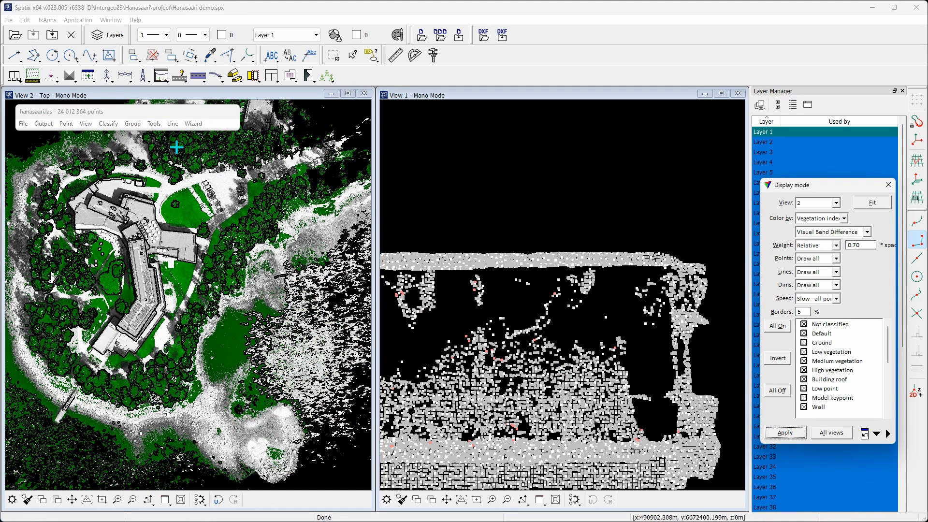
click(33, 74)
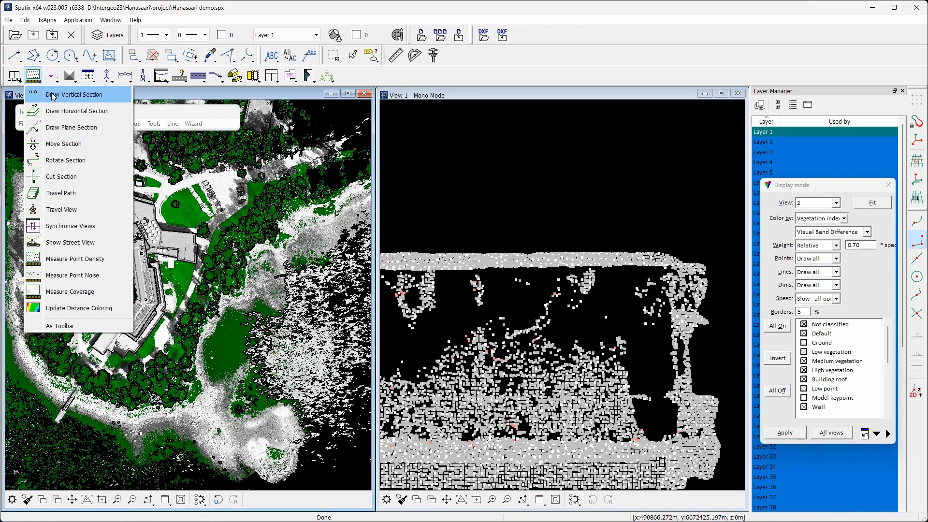
click(74, 94)
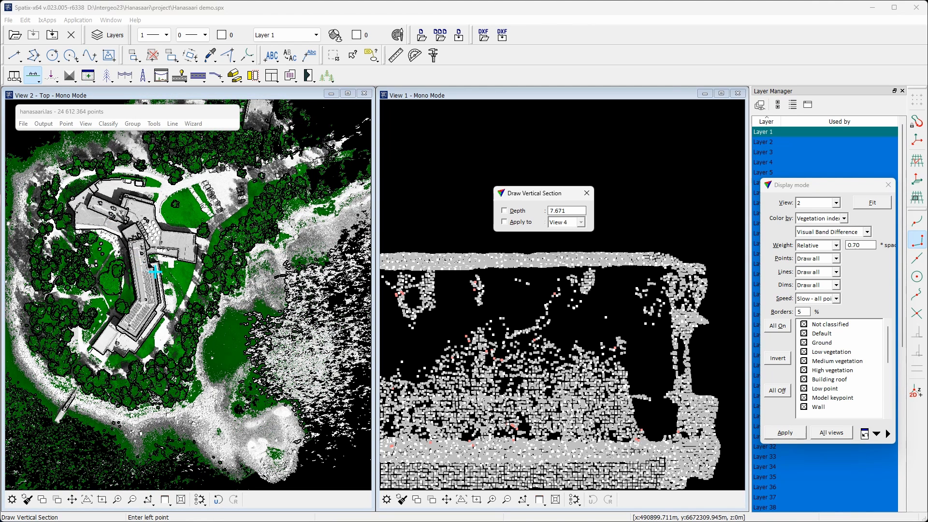
click(155, 271)
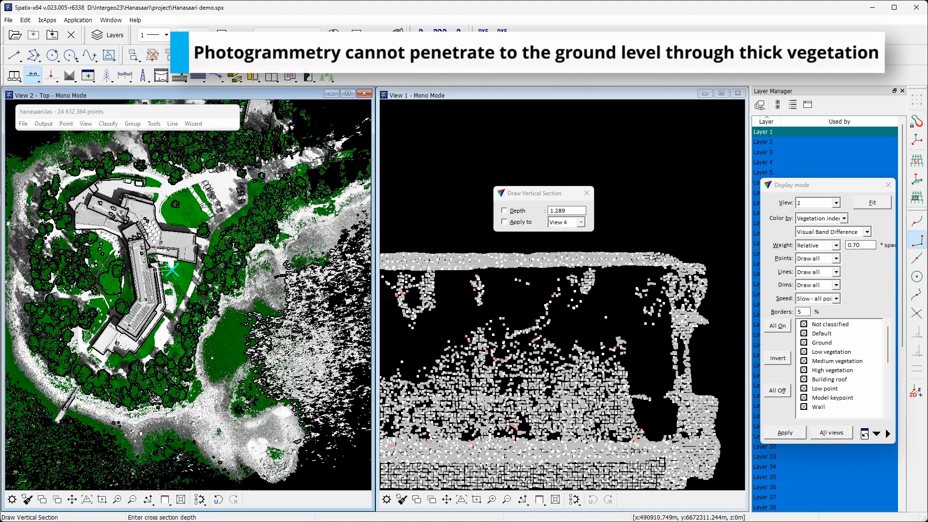
click(465, 322)
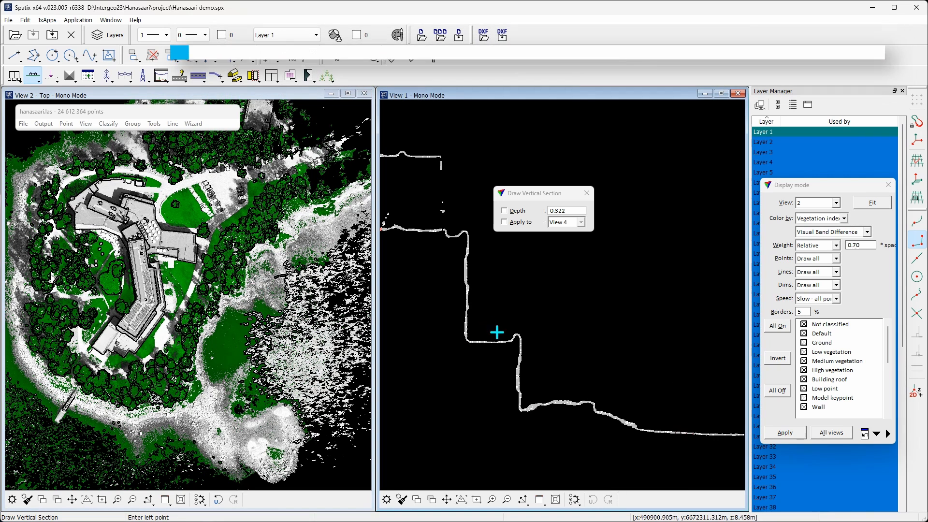
Display the section in view 1 with Inactive hidden, weight 5 and vegetation index colours.
click(835, 203)
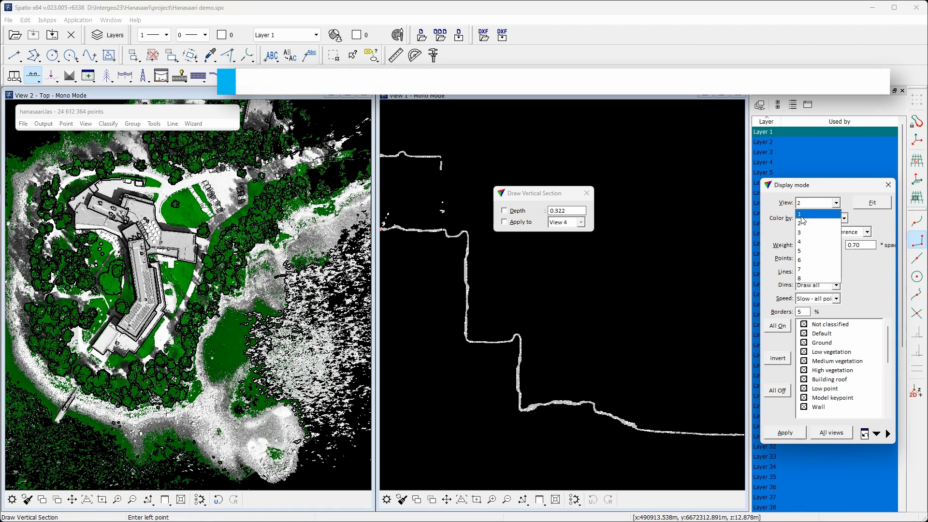
click(800, 214)
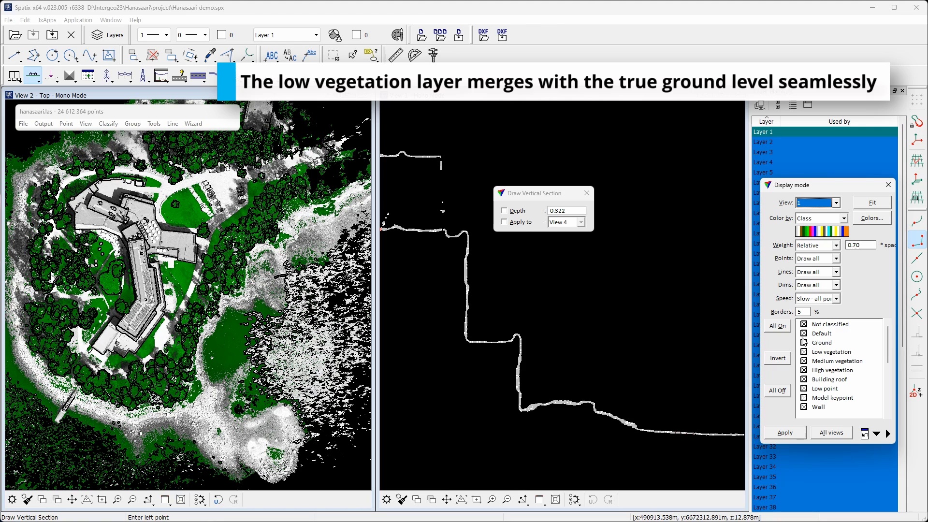
scroll(down, 3)
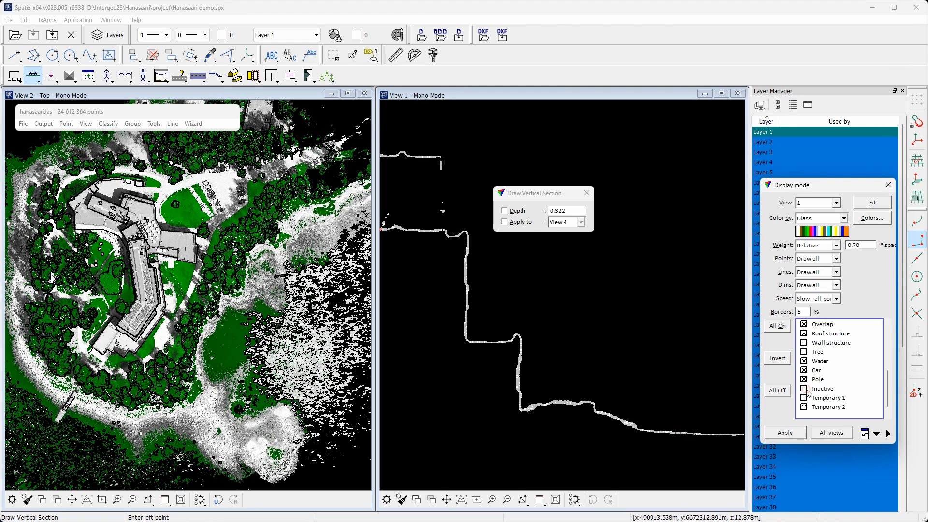
click(784, 432)
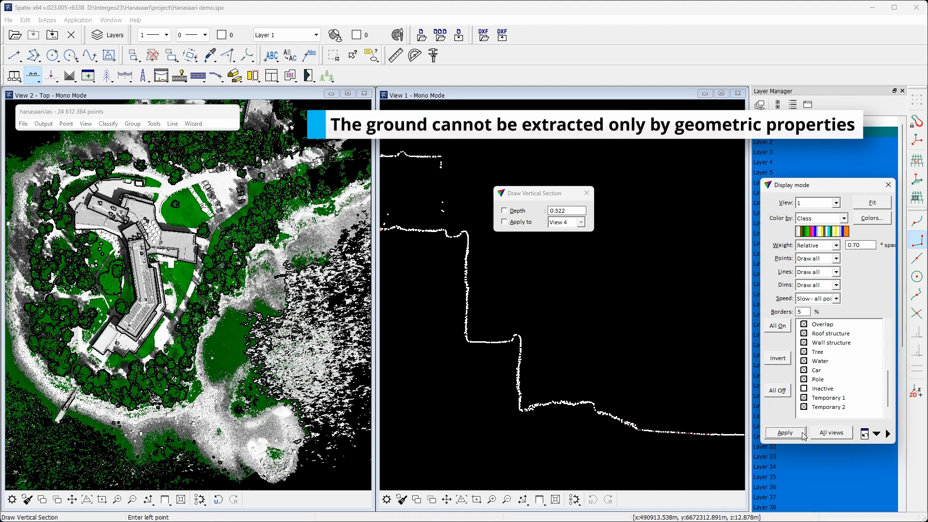
click(835, 246)
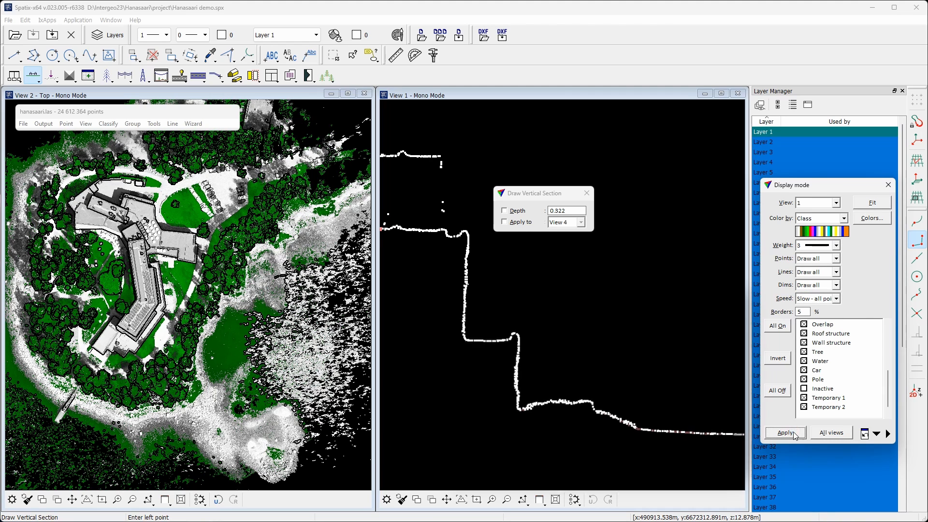
click(785, 433)
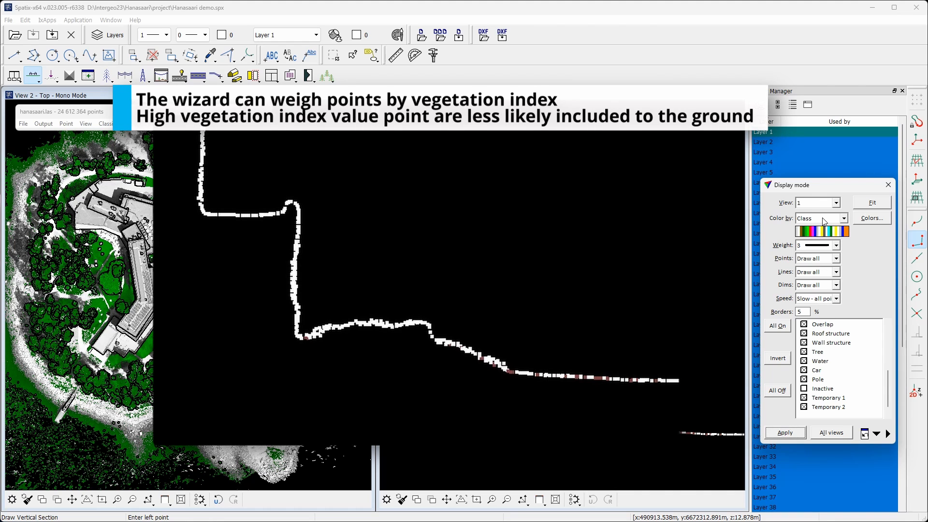
click(820, 218)
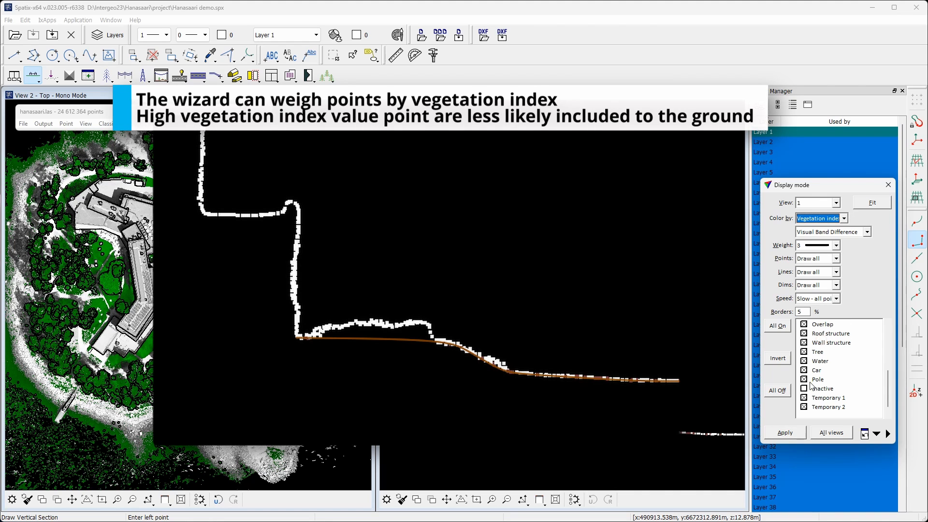
click(784, 433)
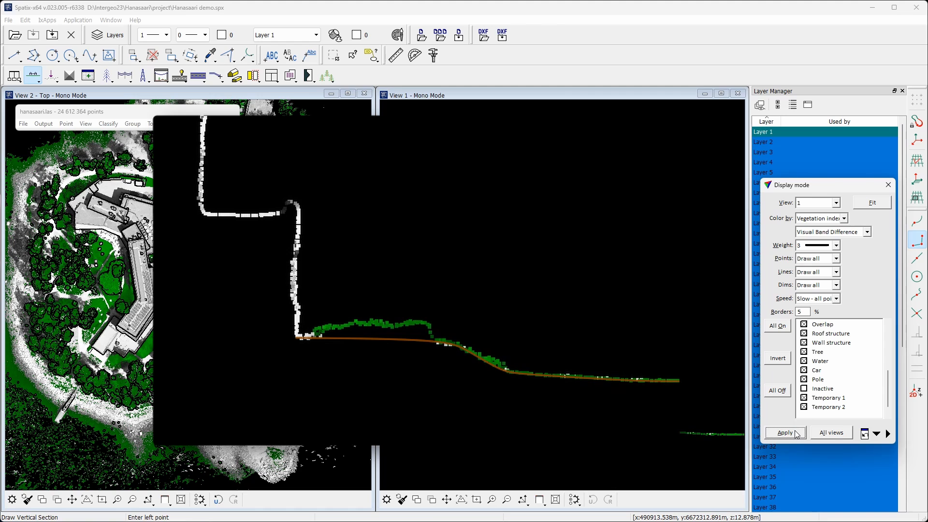
mouse_move(812, 206)
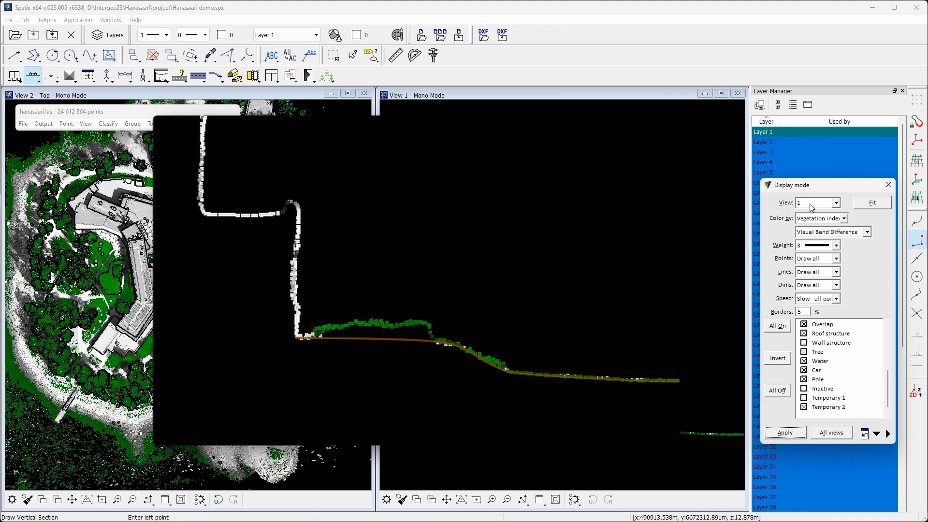
click(843, 218)
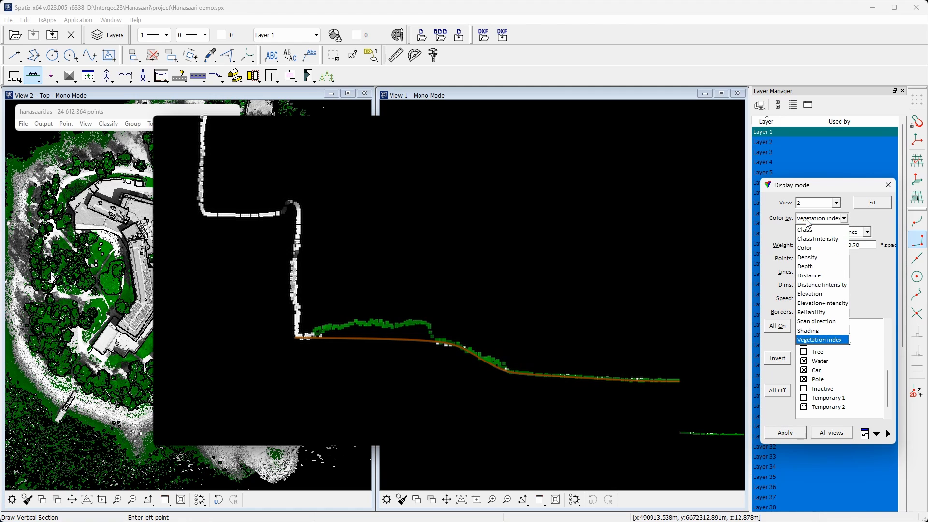
click(807, 331)
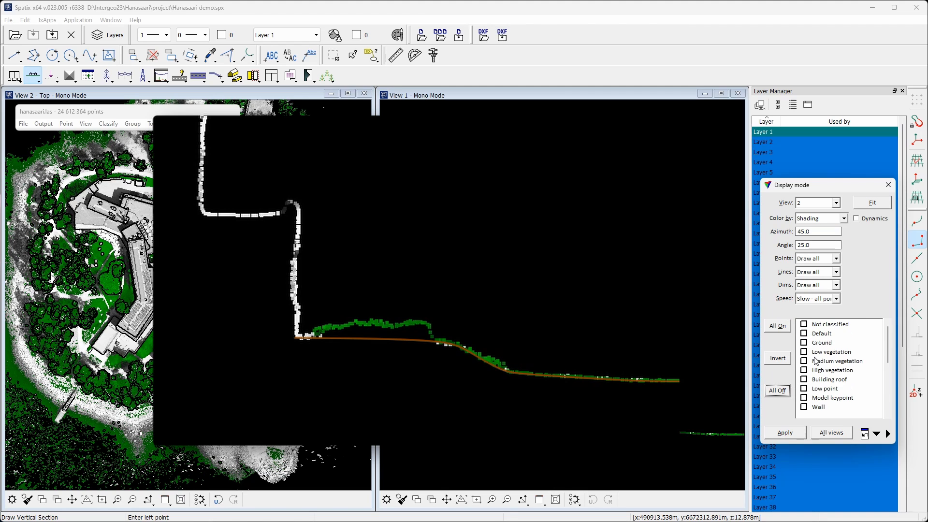
Shade view 2 as a ground surface, then colour points by class with relative weight 0.70.
click(803, 342)
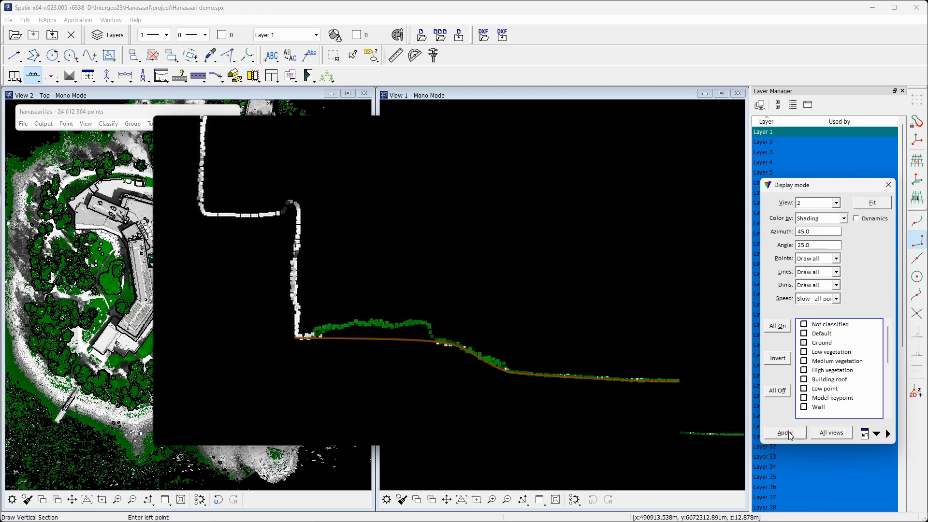
click(784, 433)
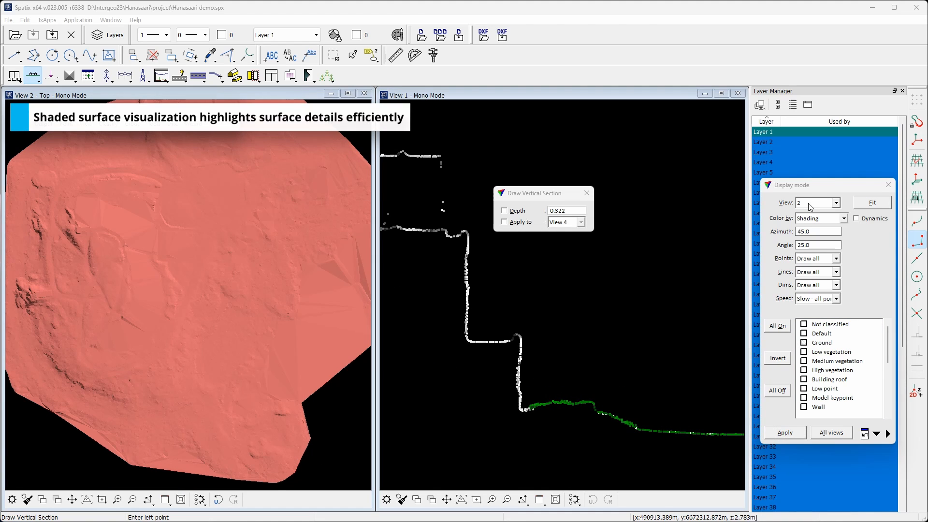
click(816, 203)
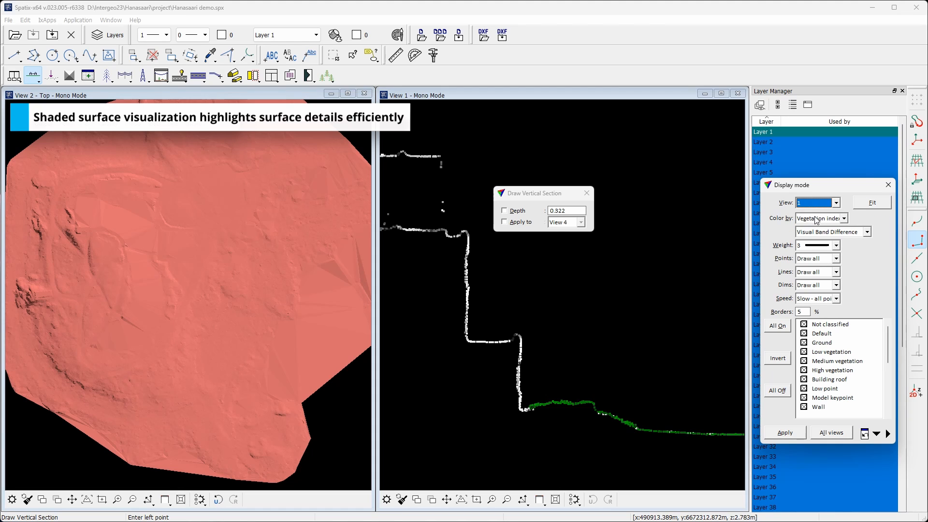
click(836, 218)
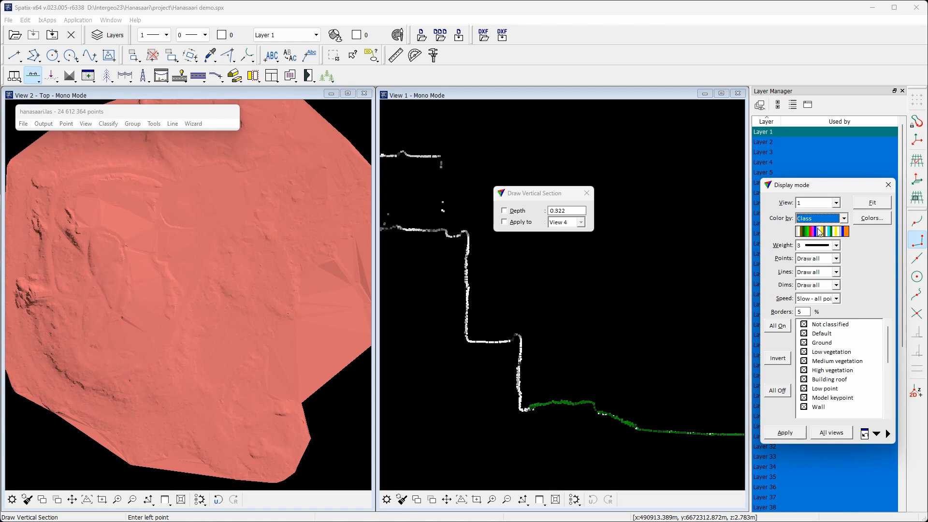
click(834, 258)
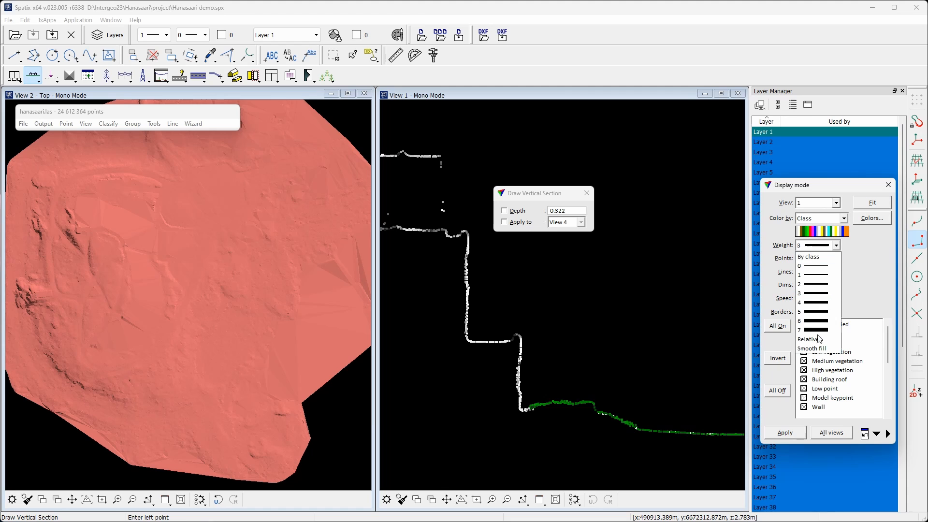
click(809, 338)
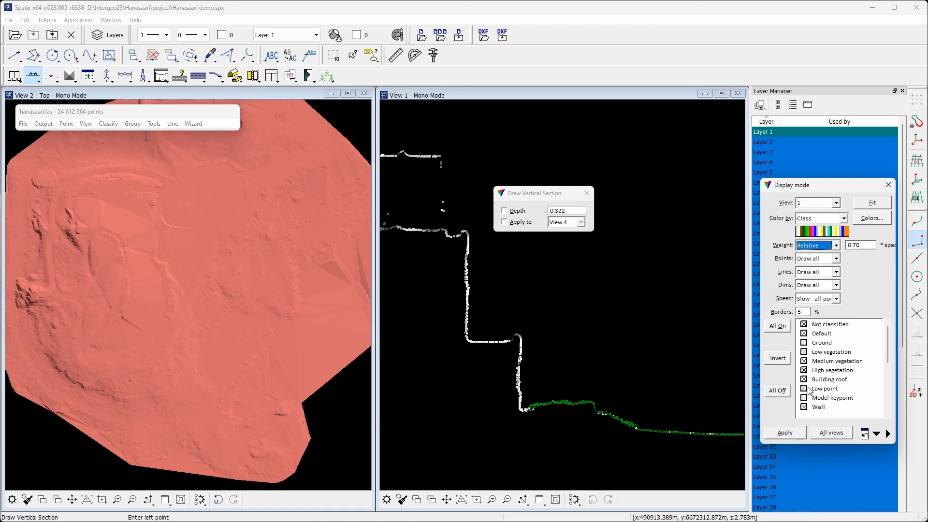
click(831, 432)
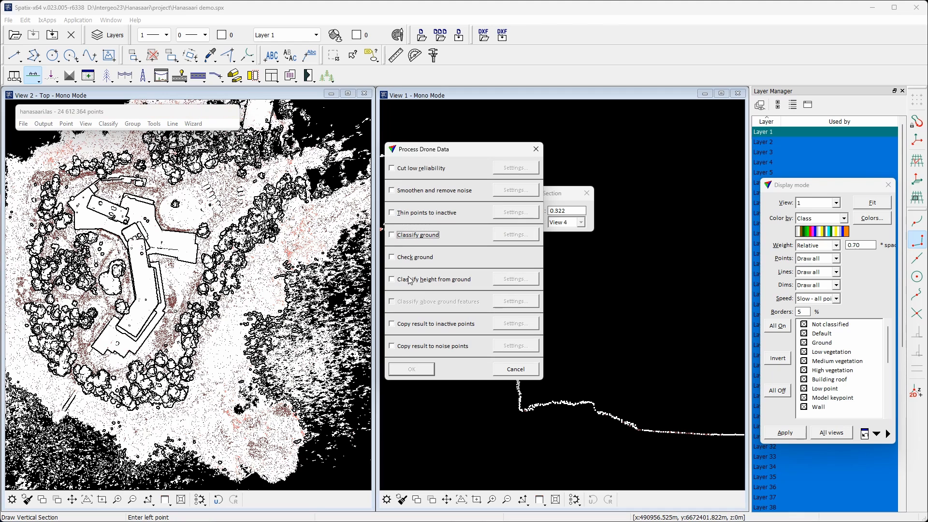
Run drone processing with Classify height from ground ticked.
click(410, 368)
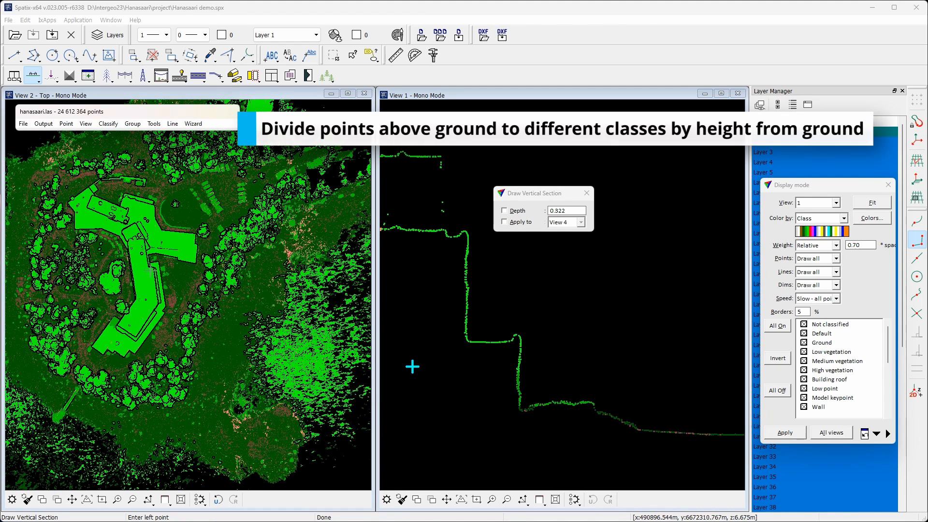
mouse_move(310, 245)
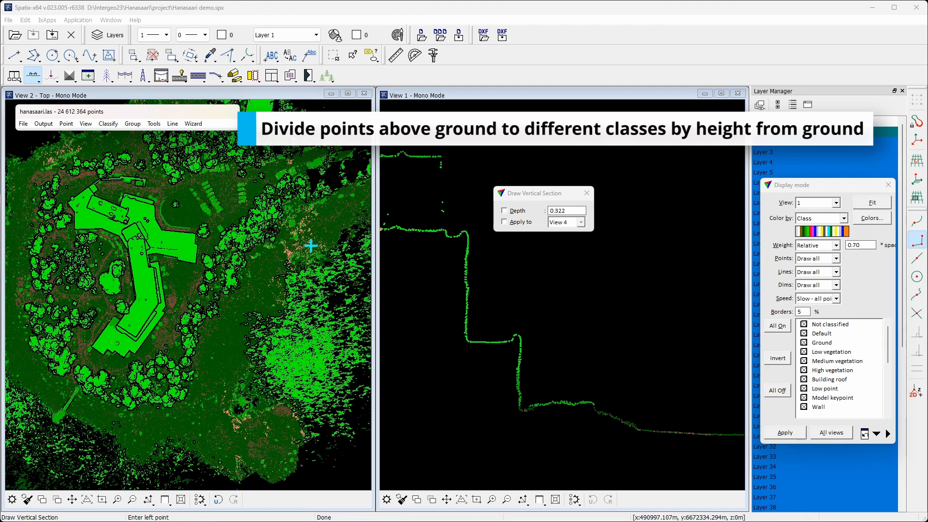
click(192, 124)
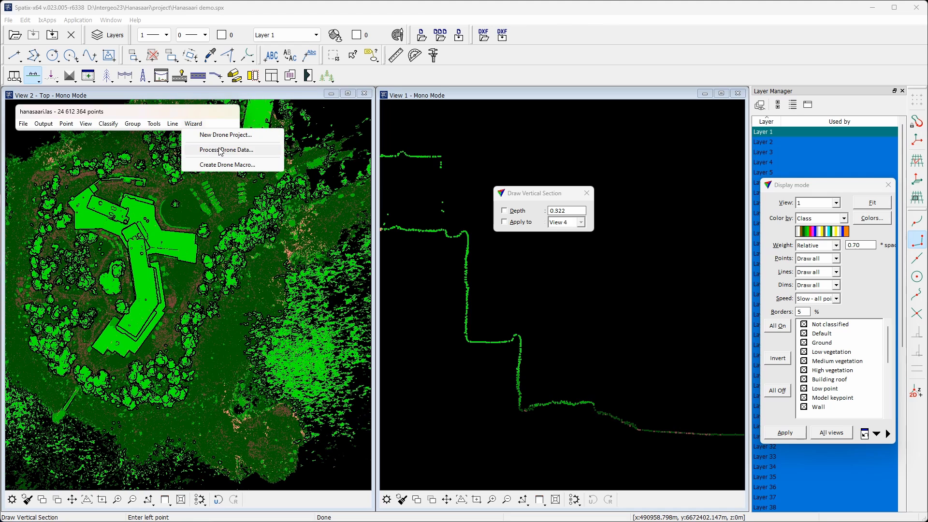
Run Classify above ground features with Wall enabled in its settings.
click(225, 150)
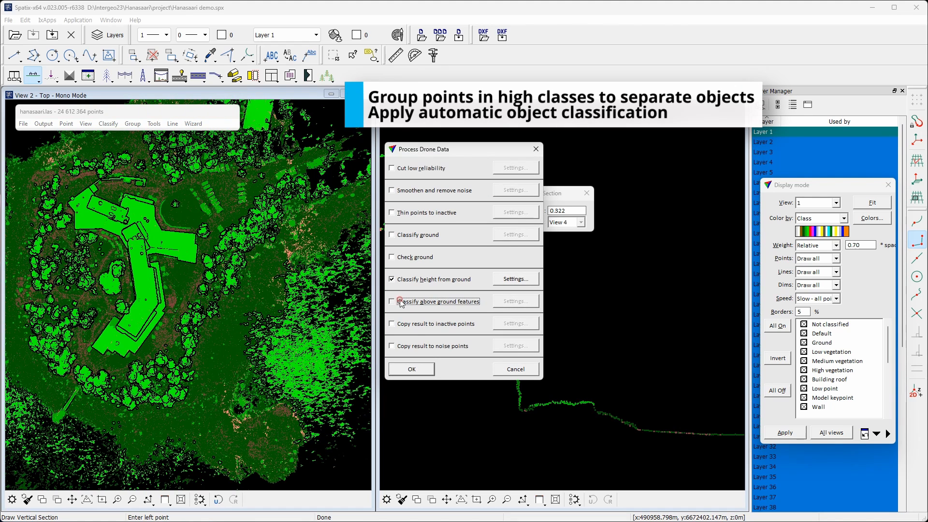
click(392, 301)
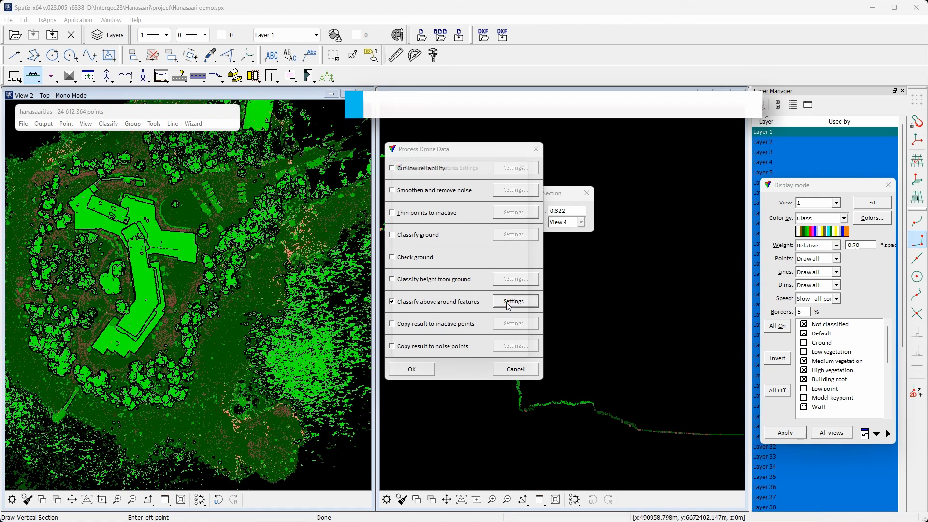
click(514, 301)
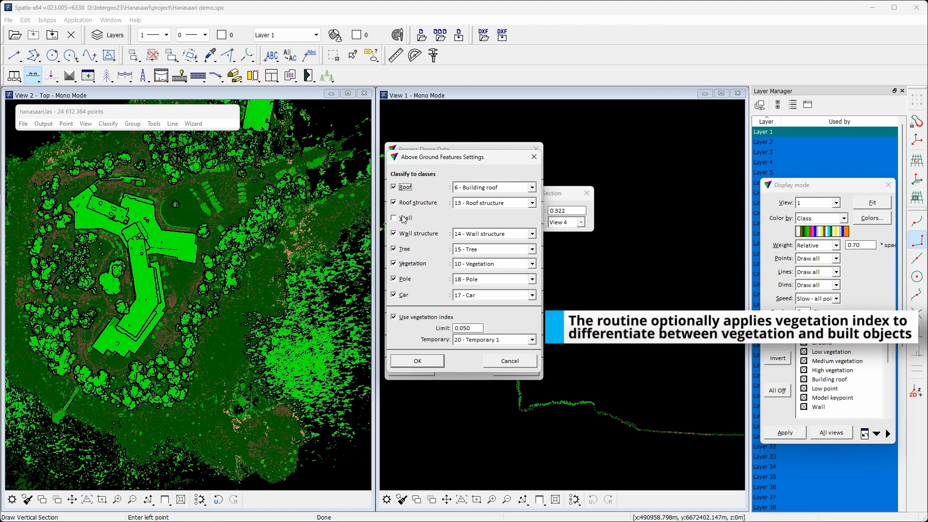
click(395, 218)
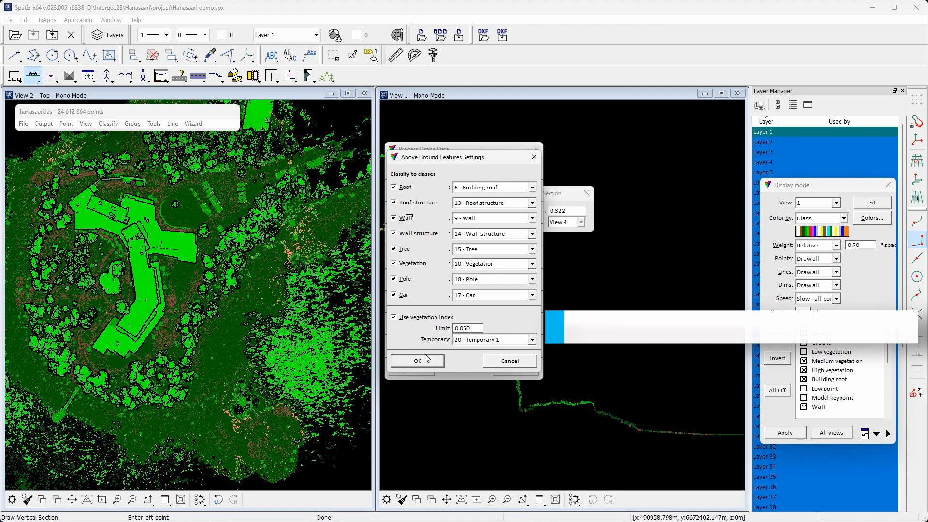
click(416, 360)
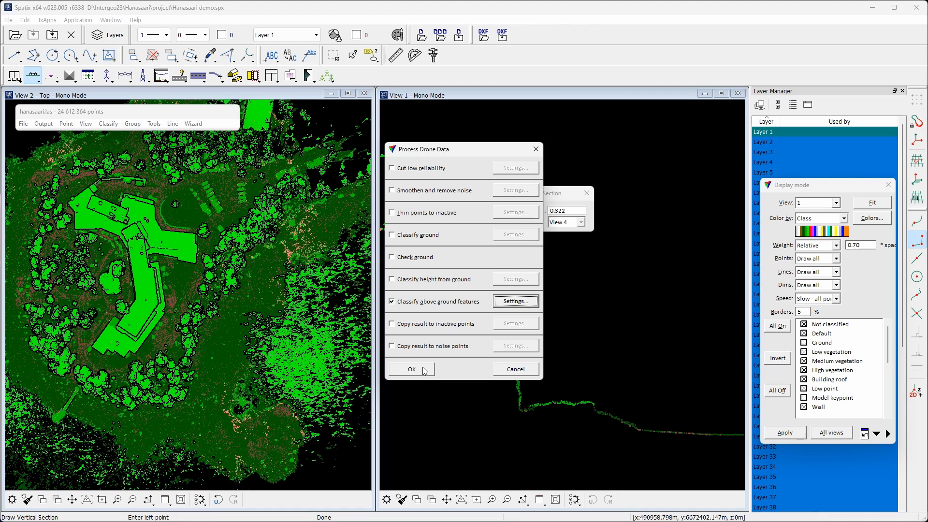
click(411, 369)
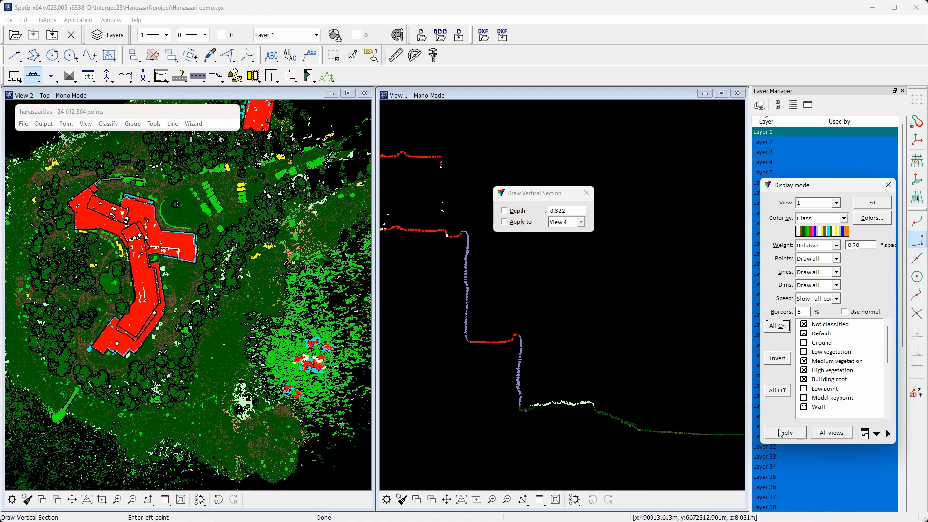
Apply the display settings to all views and bring up Process Drone Data.
click(784, 433)
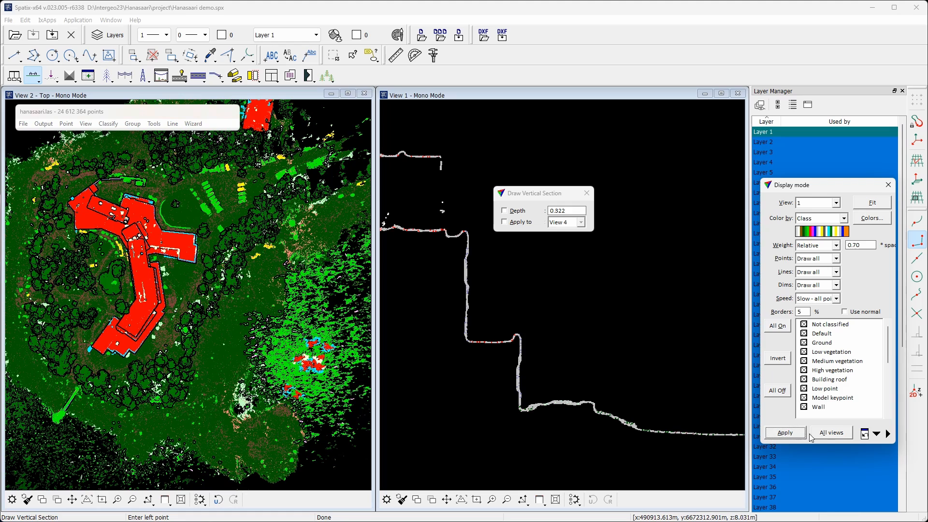
click(784, 432)
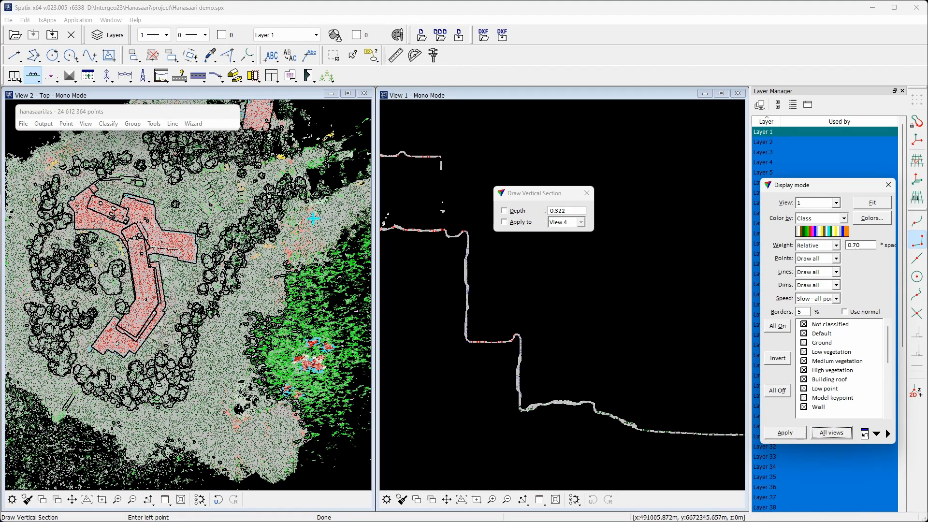
click(192, 124)
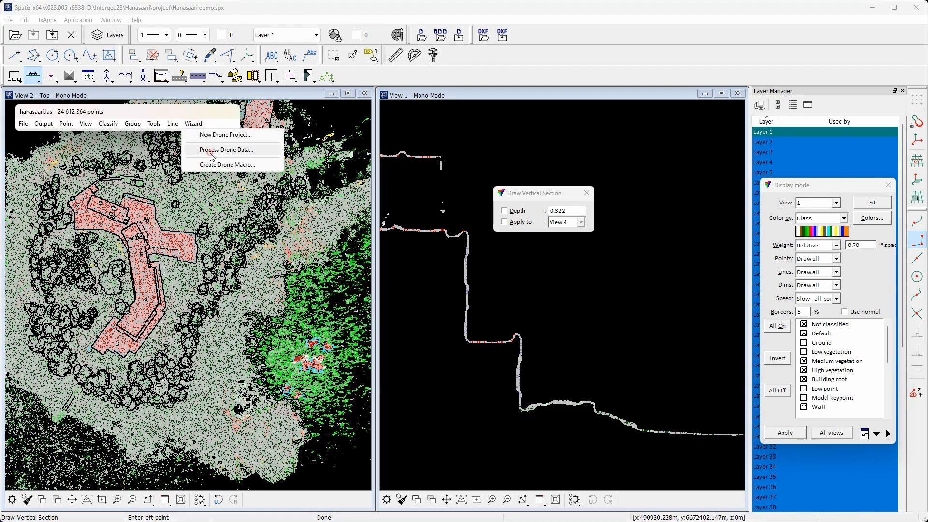
click(225, 149)
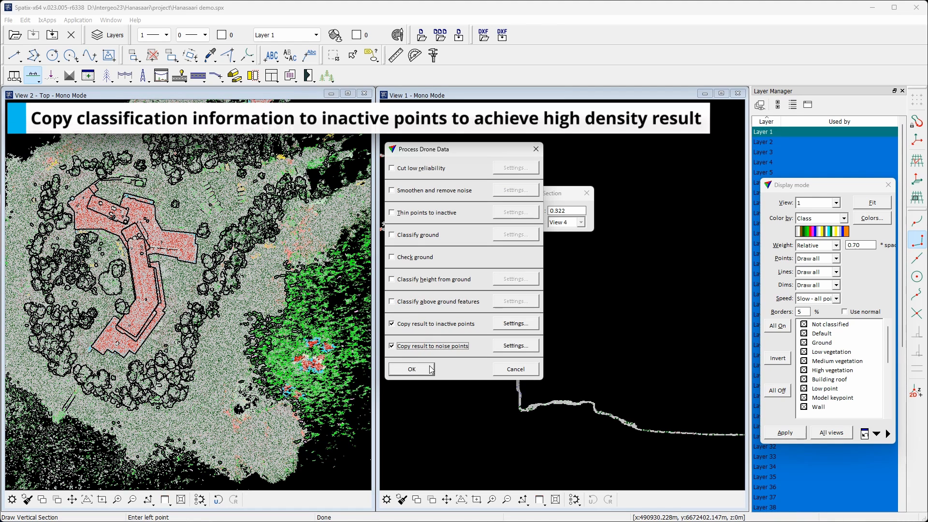
Run drone processing to copy results to inactive and noise points.
click(411, 369)
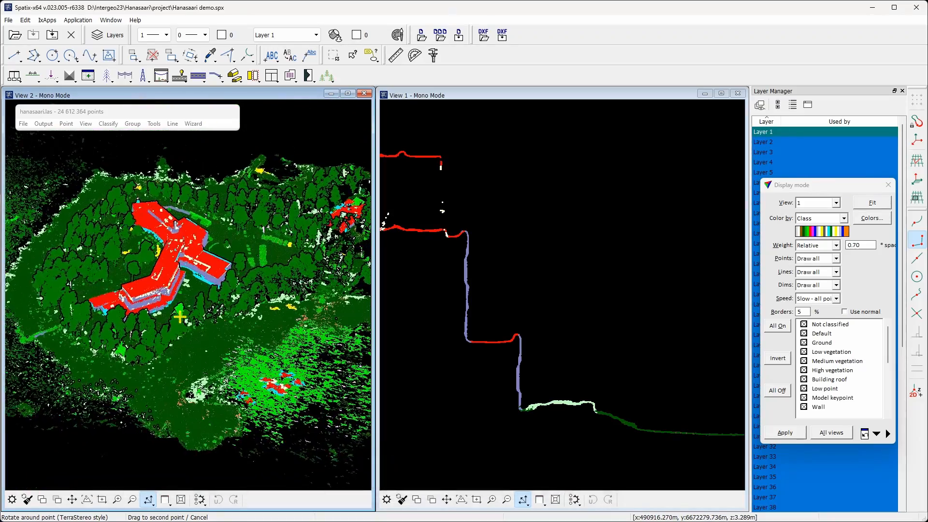
Create a Pix4D drone macro with all processing tasks ticked.
click(192, 124)
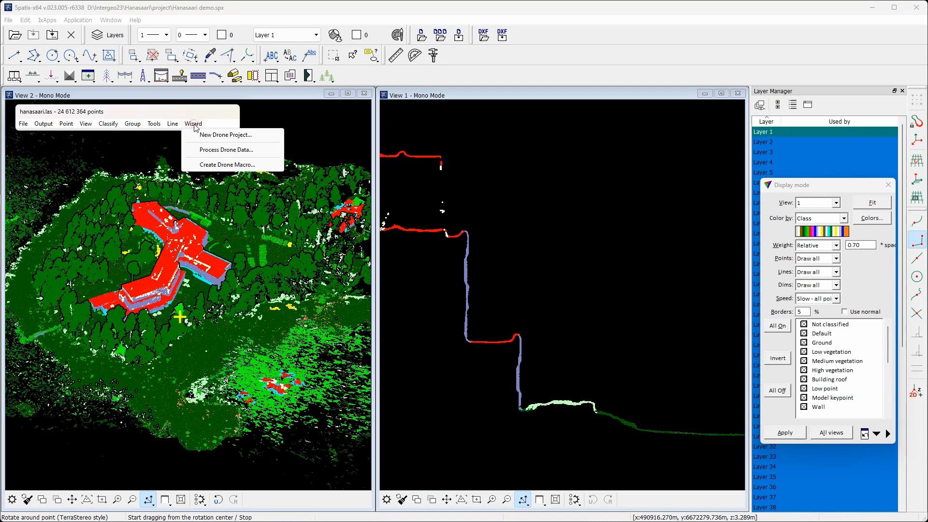
click(226, 164)
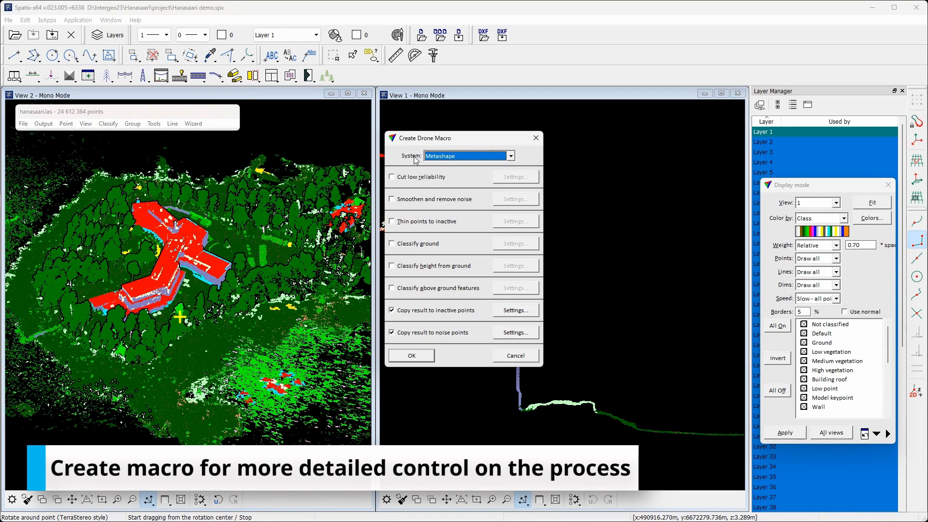
click(510, 156)
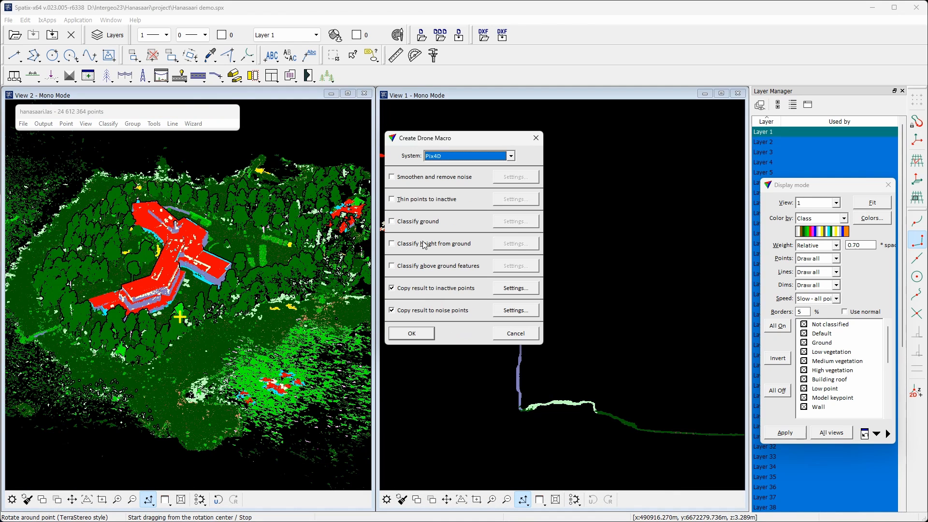
click(391, 221)
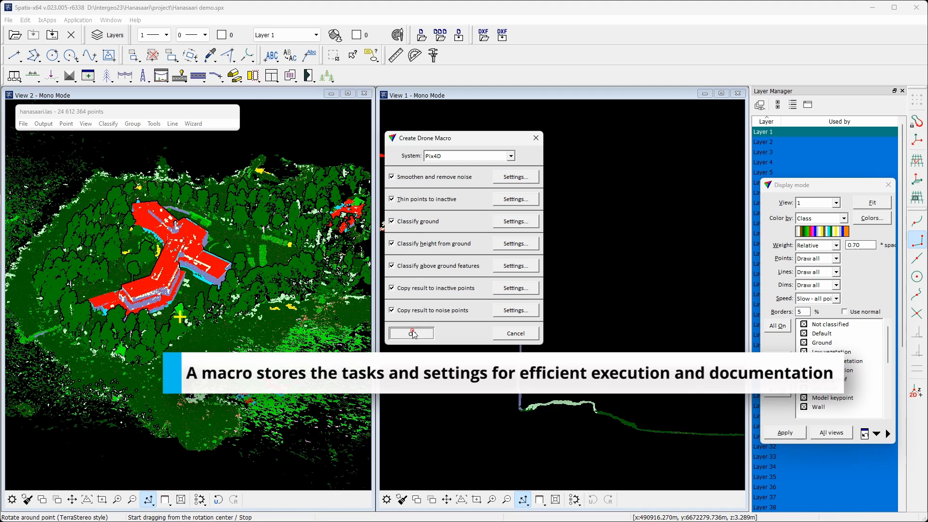
click(410, 333)
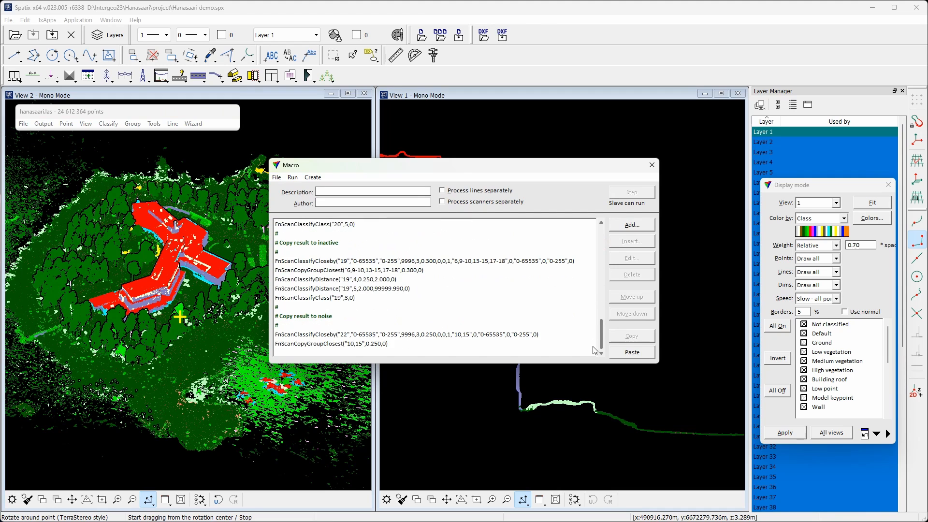
Close the Macro window.
click(650, 164)
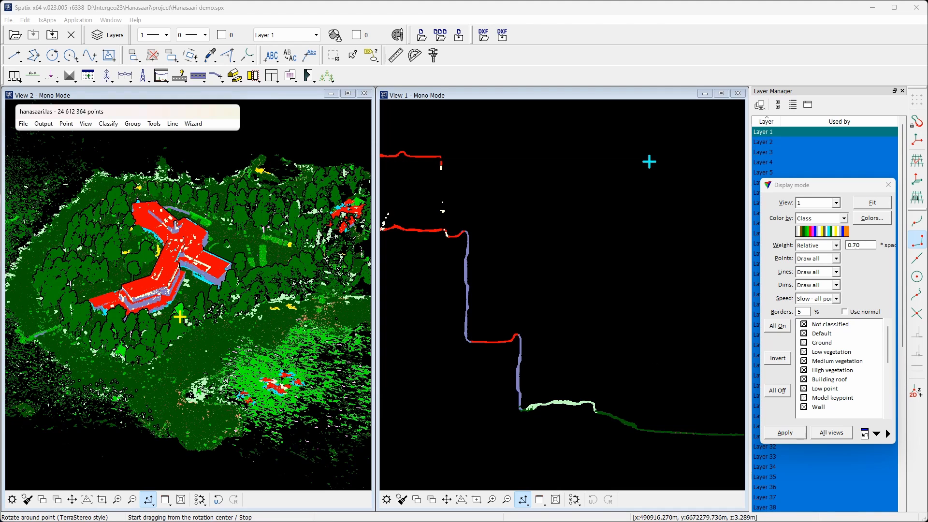